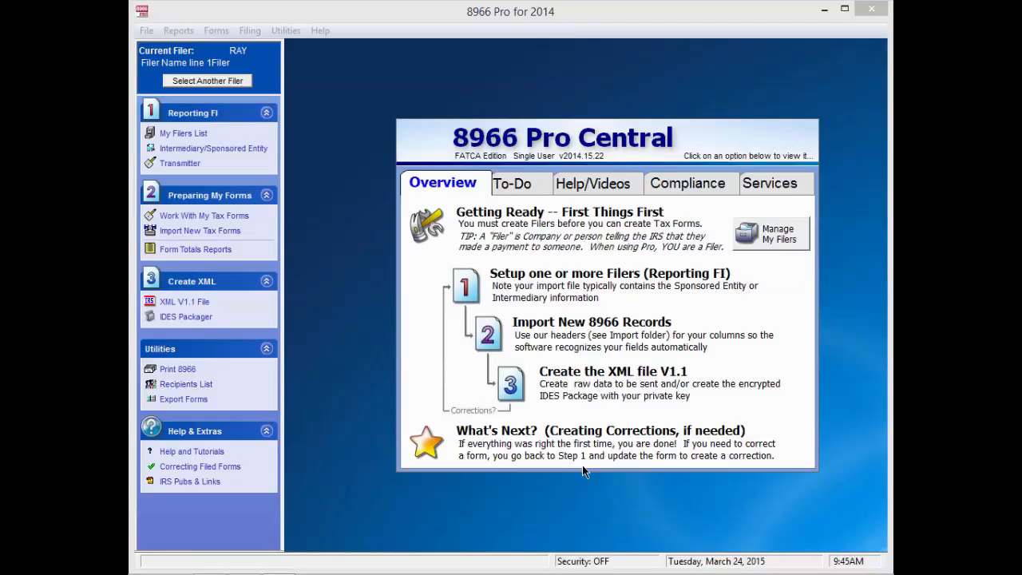
{"action": "mouse_move", "coordinate": [213, 150]}
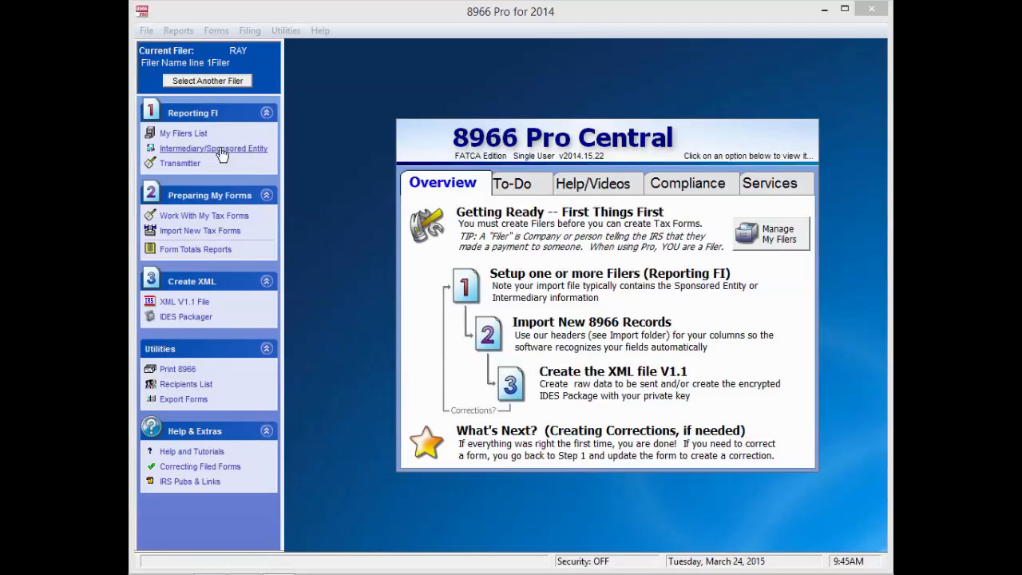
{"action": "mouse_move", "coordinate": [184, 134]}
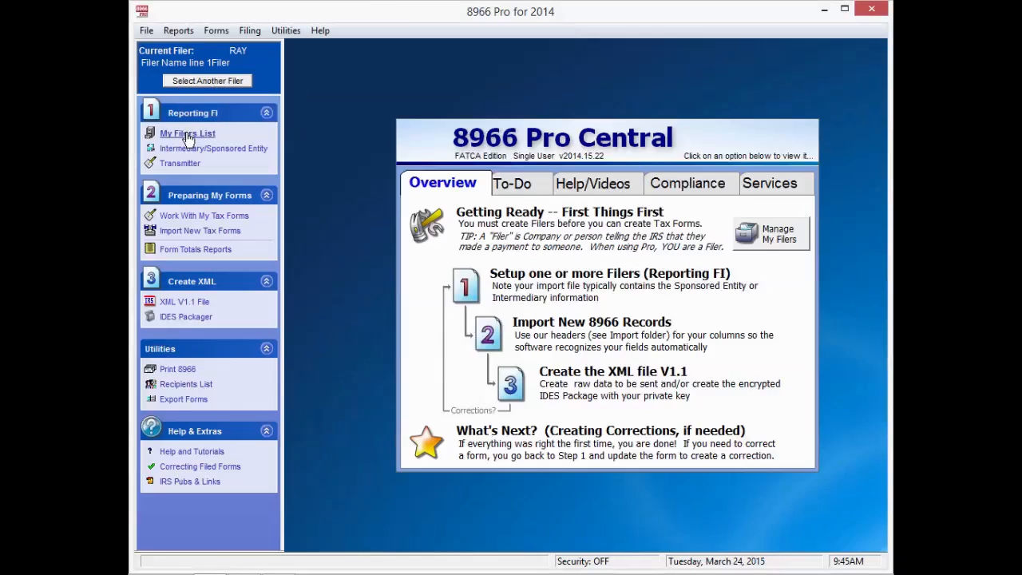
- Begin a blank filer record from My Filers List
{"action": "left_click", "coordinate": [188, 134]}
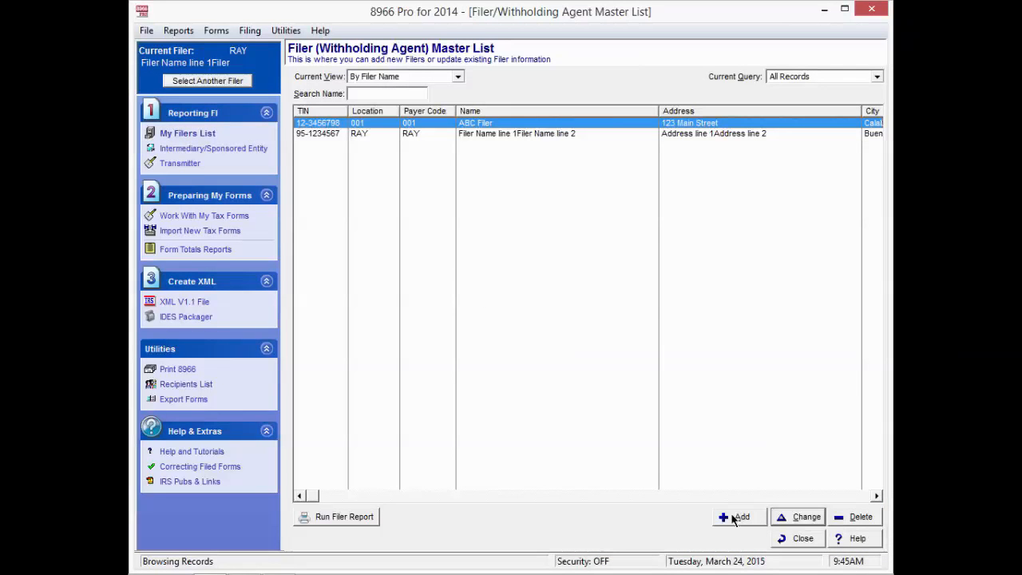
{"action": "mouse_move", "coordinate": [733, 519]}
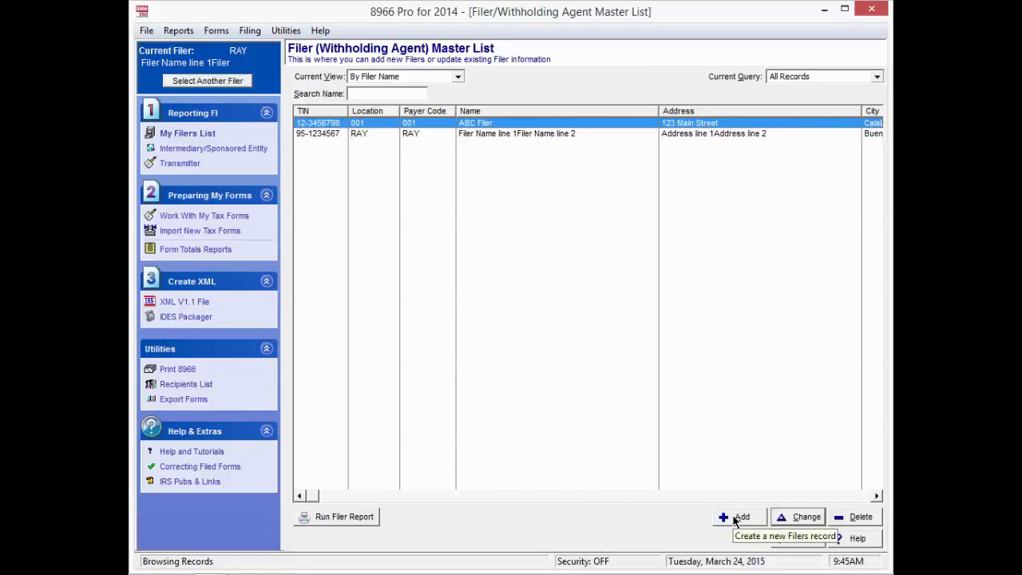
{"action": "left_click", "coordinate": [736, 517]}
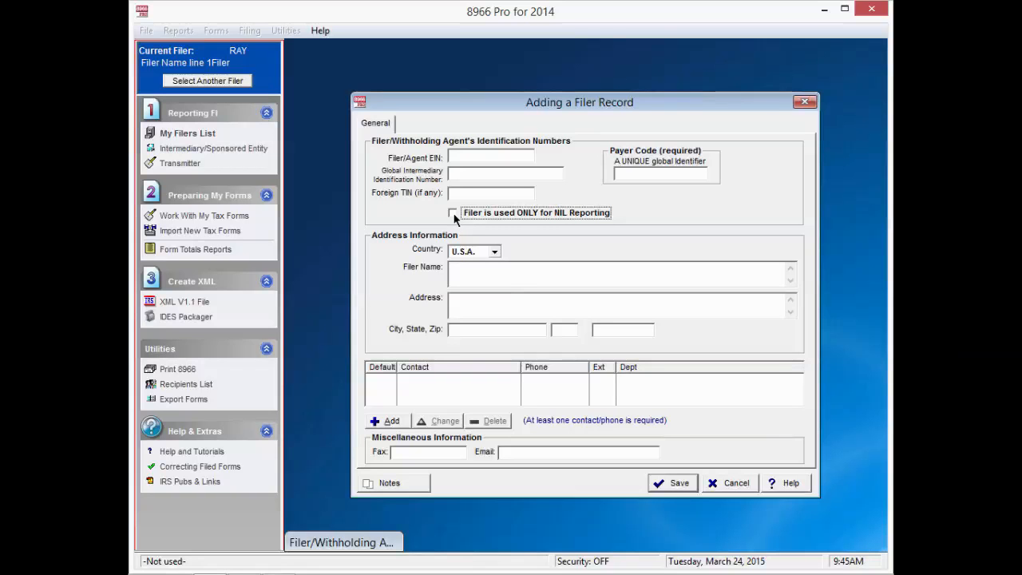
- Mark the filer as used ONLY for NIL Reporting and move to its GIIN field
{"action": "left_click", "coordinate": [454, 212]}
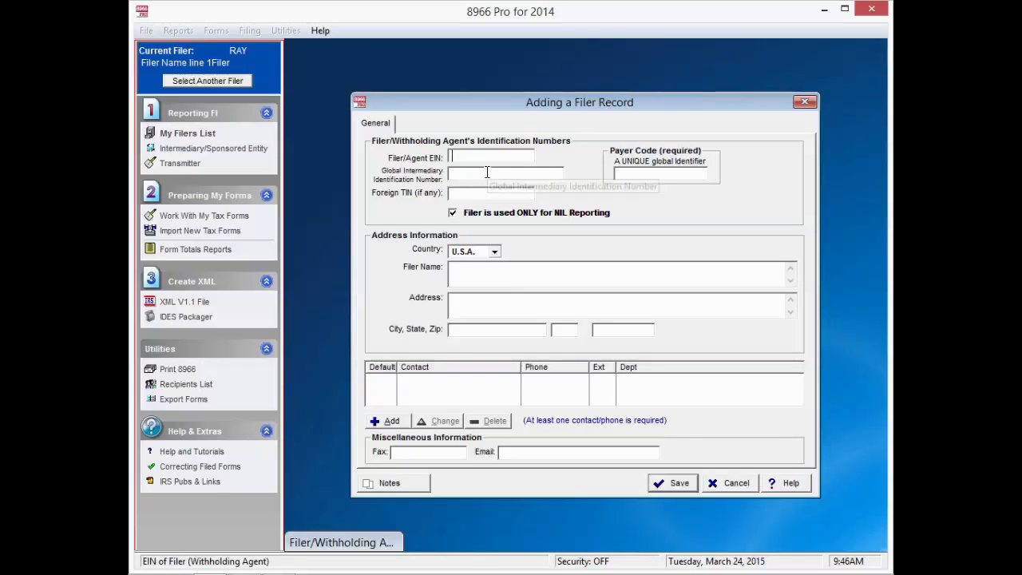
{"action": "left_click", "coordinate": [505, 172]}
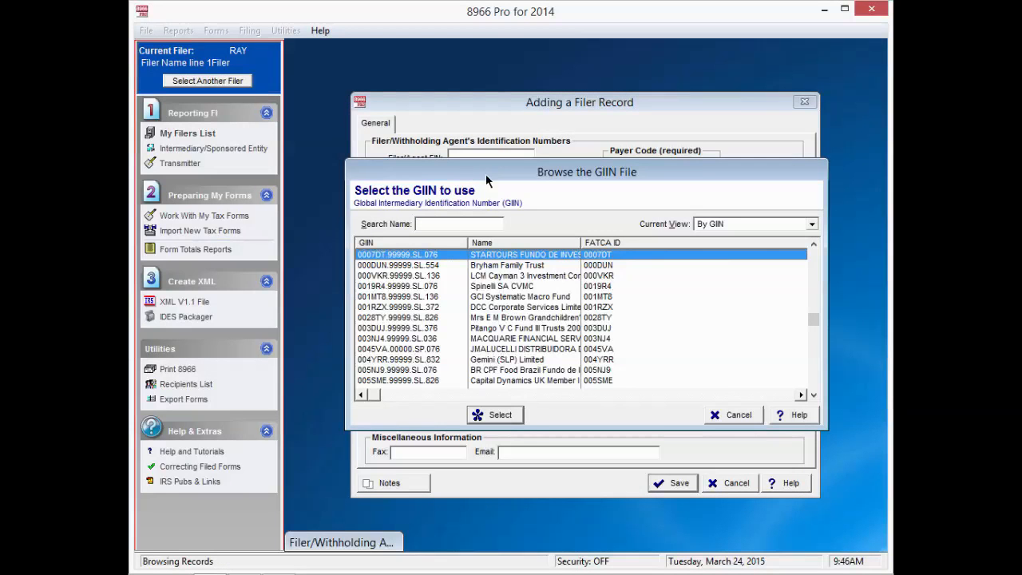
{"action": "mouse_move", "coordinate": [791, 231]}
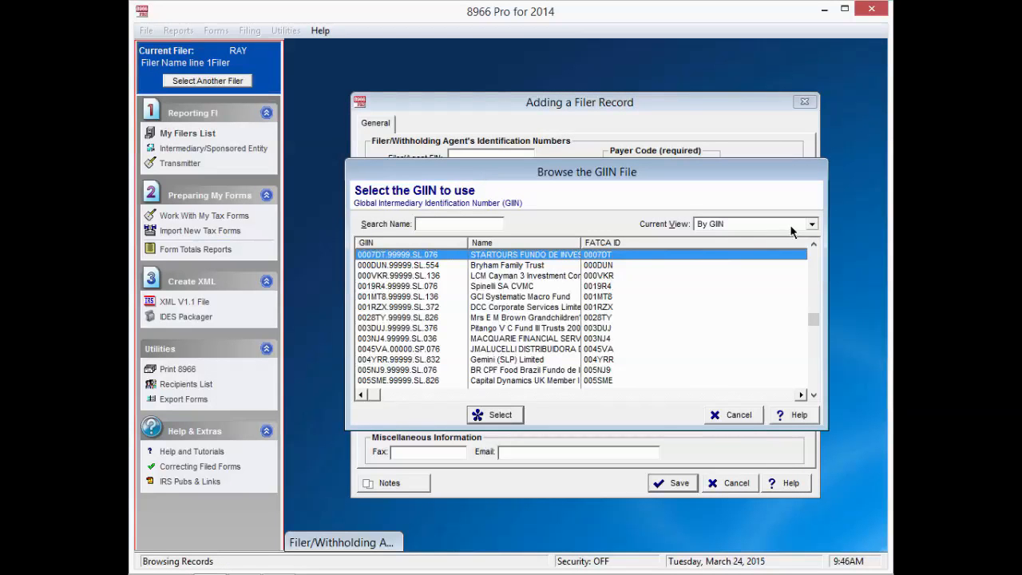
{"action": "mouse_move", "coordinate": [814, 230]}
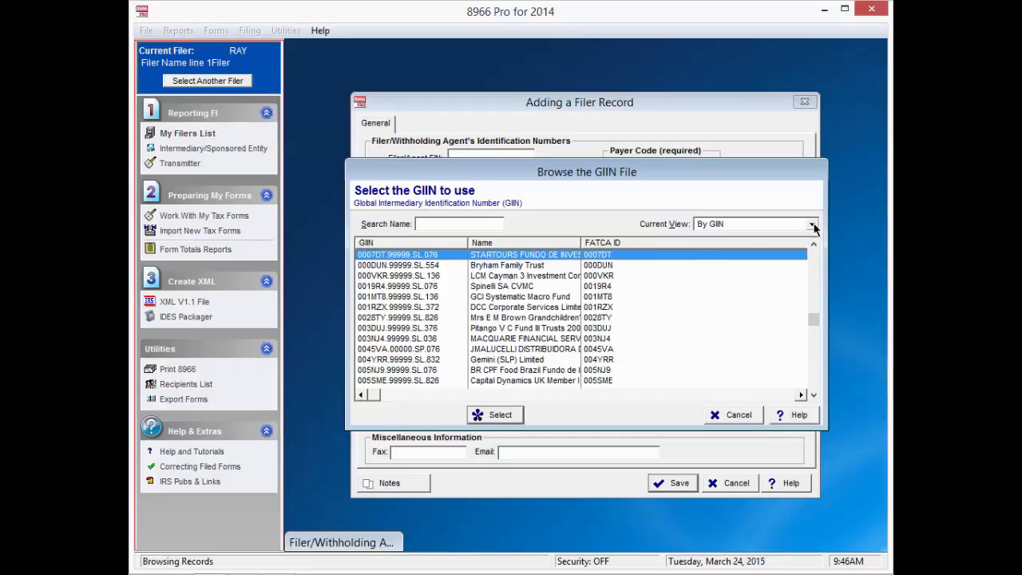
- Order the GIIN list by name, search 1099 and select 1099 Pro, Inc.'s GIIN 86NNNS.99999.SL.840
{"action": "left_click", "coordinate": [811, 223]}
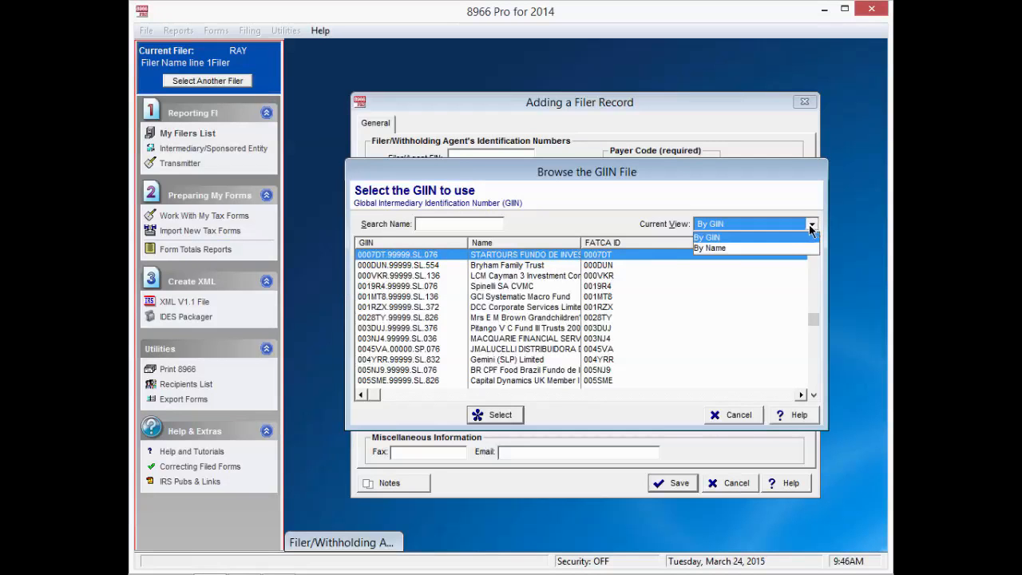
{"action": "left_click", "coordinate": [709, 248]}
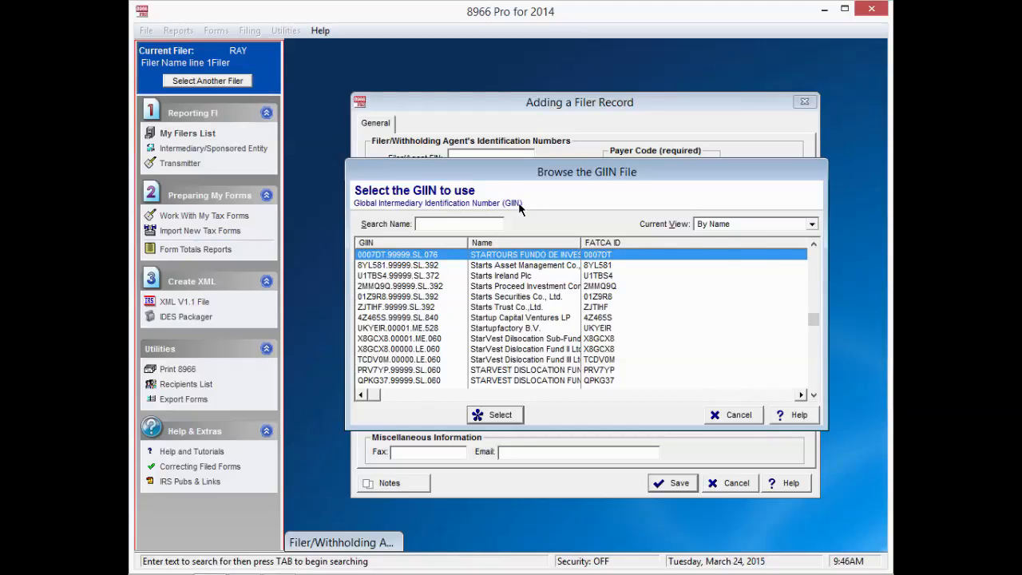
{"action": "type", "text": "1099"}
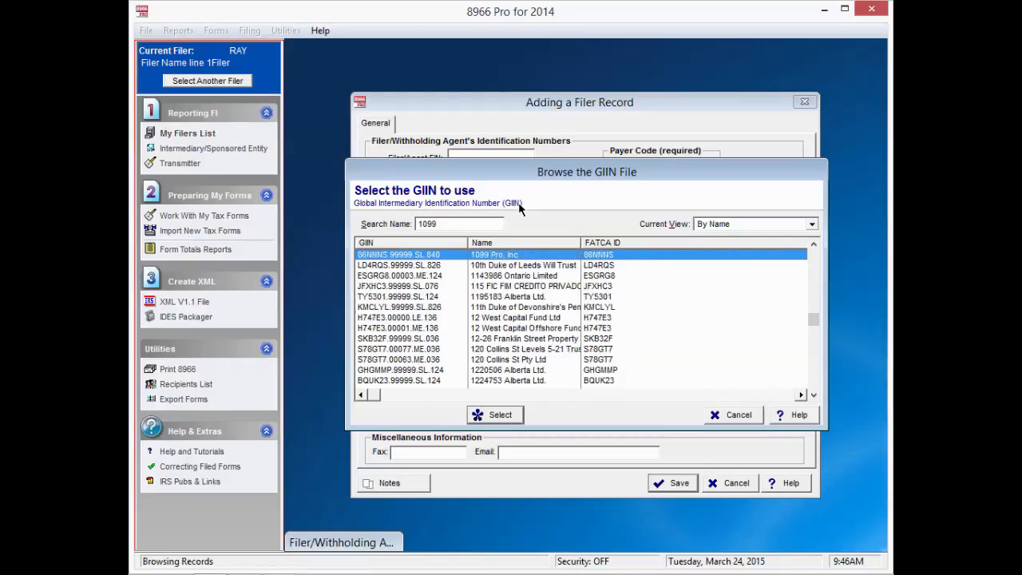
{"action": "mouse_move", "coordinate": [551, 205]}
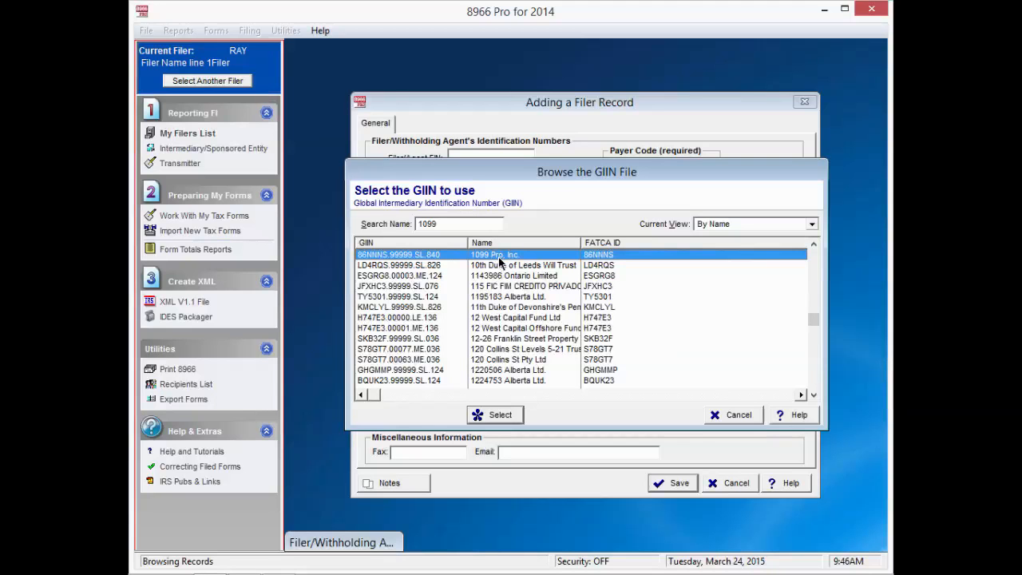
{"action": "mouse_move", "coordinate": [494, 415]}
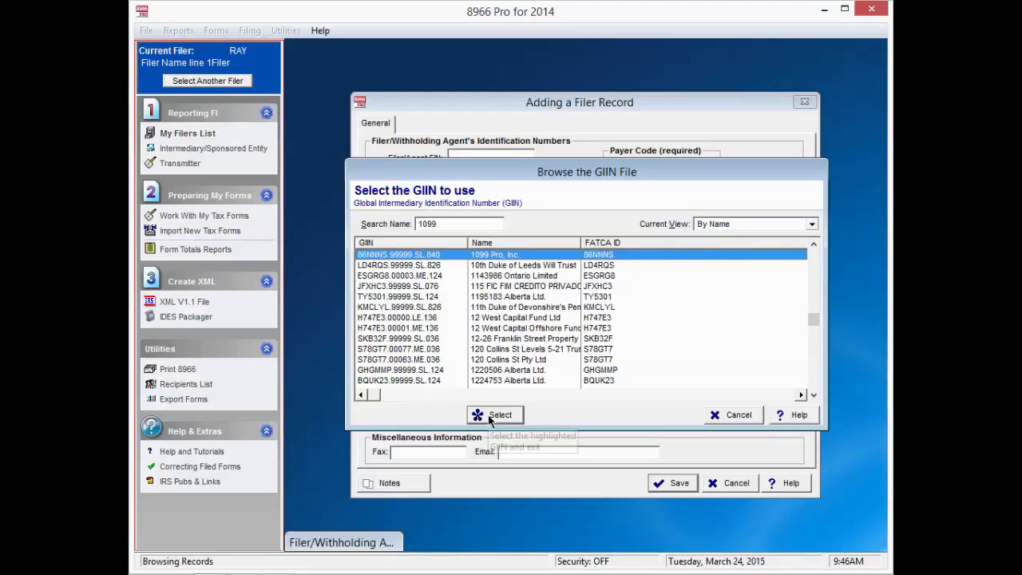
{"action": "left_click", "coordinate": [495, 415]}
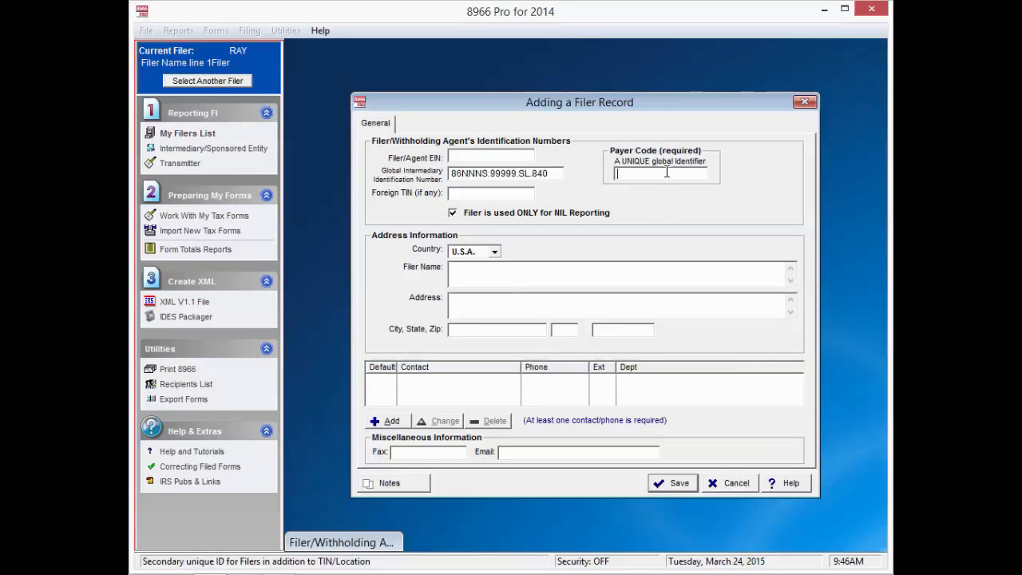
{"action": "mouse_move", "coordinate": [661, 172]}
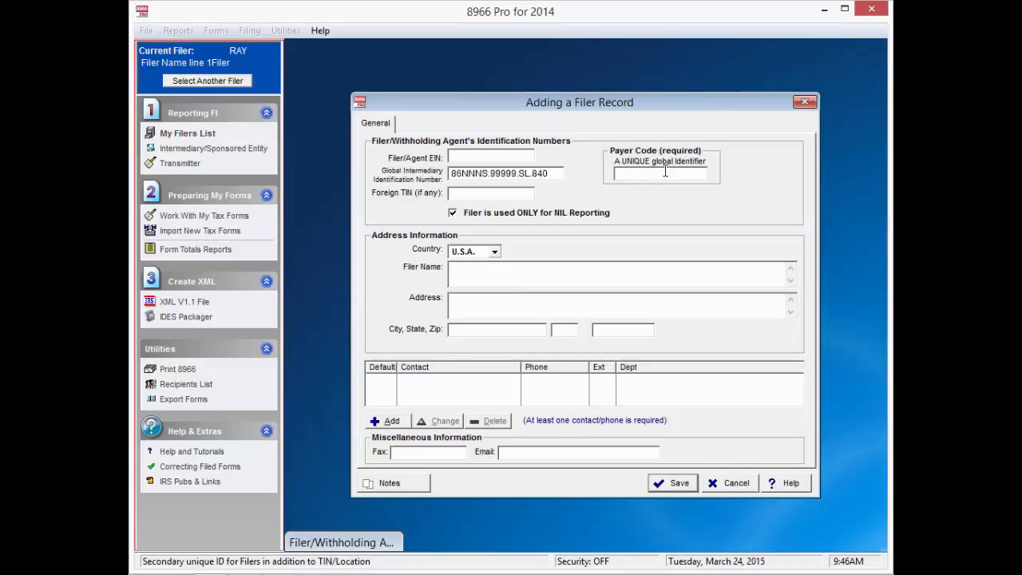
- Enter payer code NIL and move to the address Country choice
{"action": "type", "text": "NIL"}
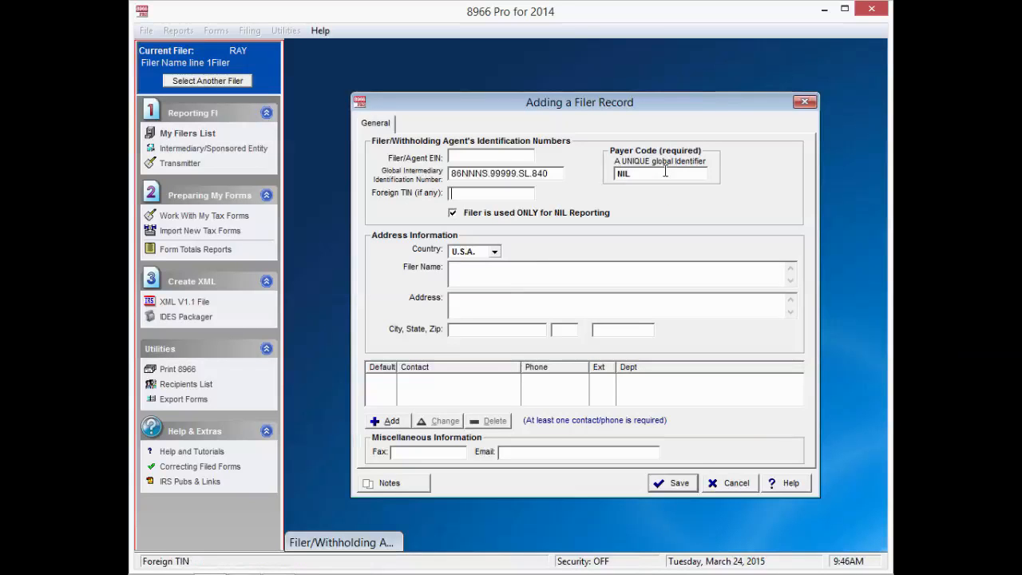
{"action": "left_click", "coordinate": [469, 250]}
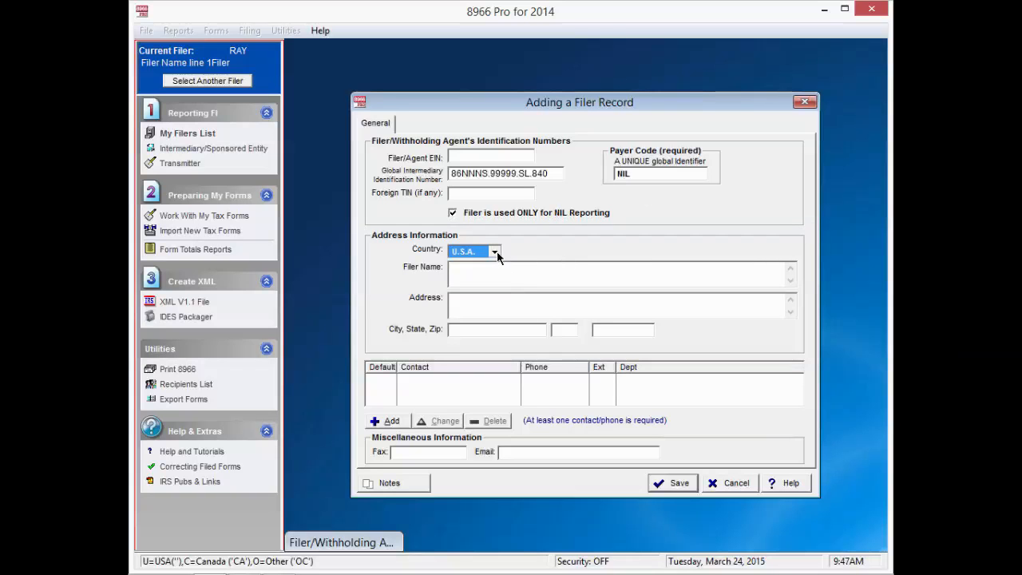
- Choose country Other and select IRS country code BY, Belarus
{"action": "left_click", "coordinate": [495, 251]}
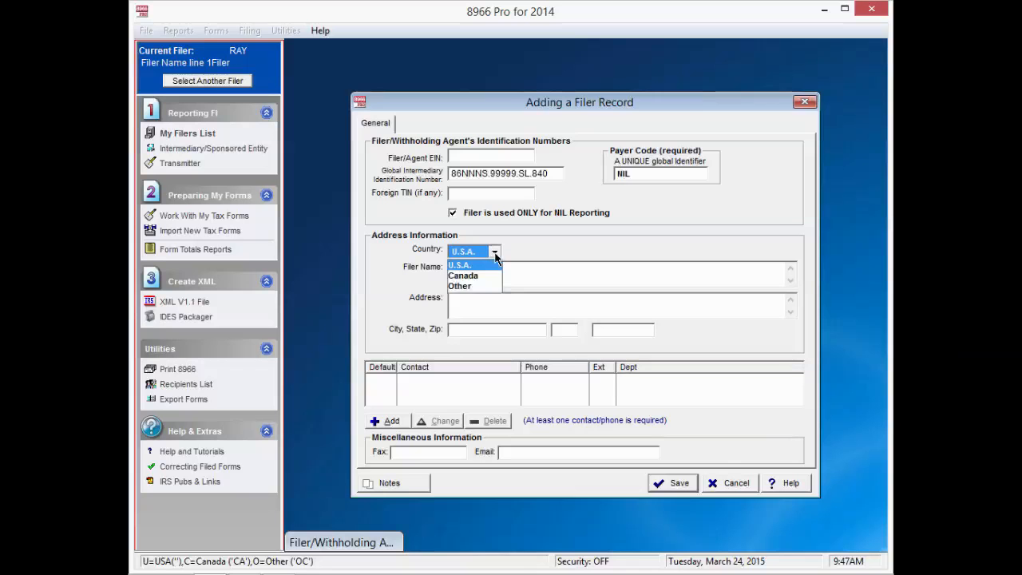
{"action": "left_click", "coordinate": [460, 286]}
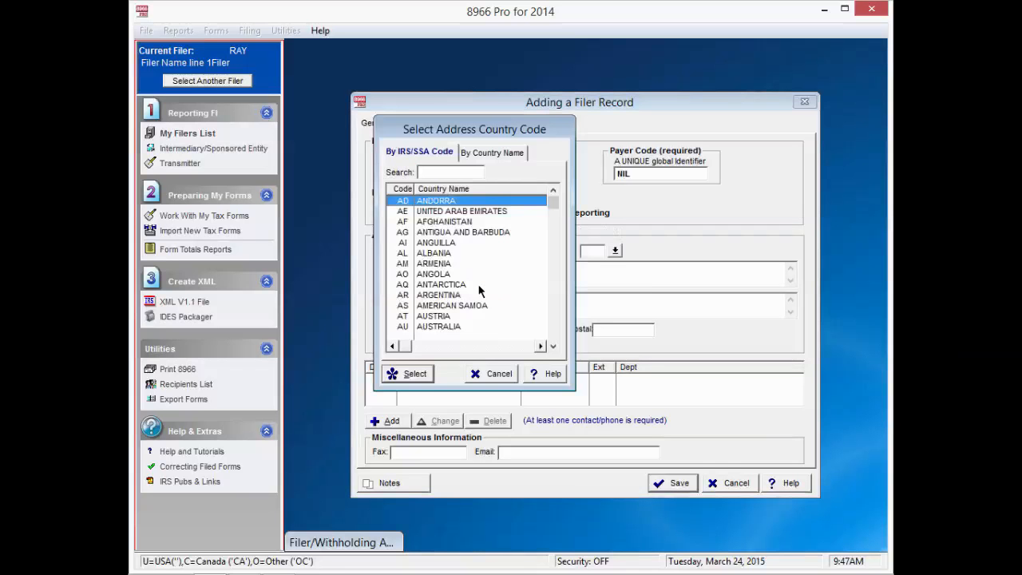
{"action": "left_click", "coordinate": [463, 232]}
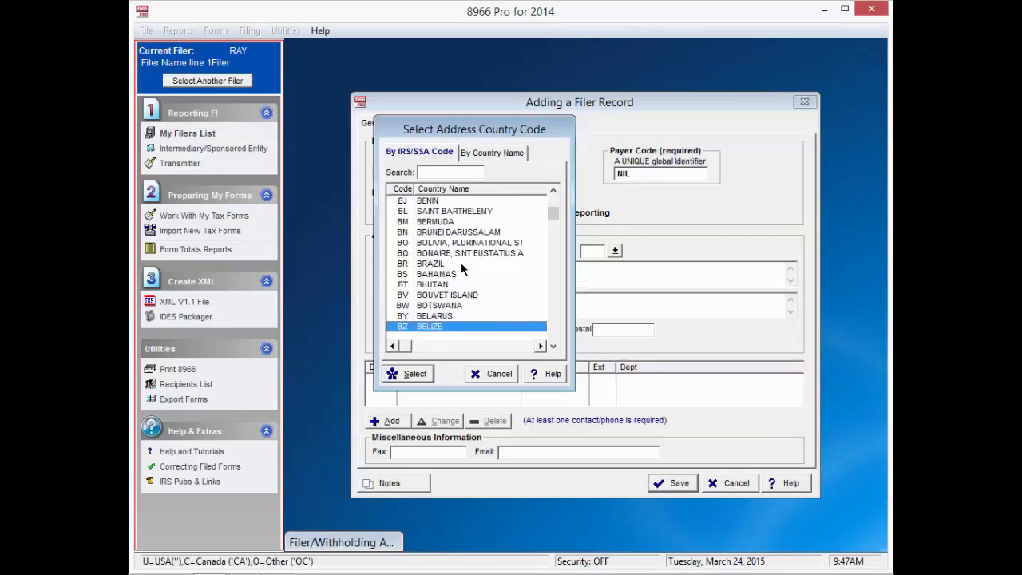
{"action": "left_click", "coordinate": [447, 317]}
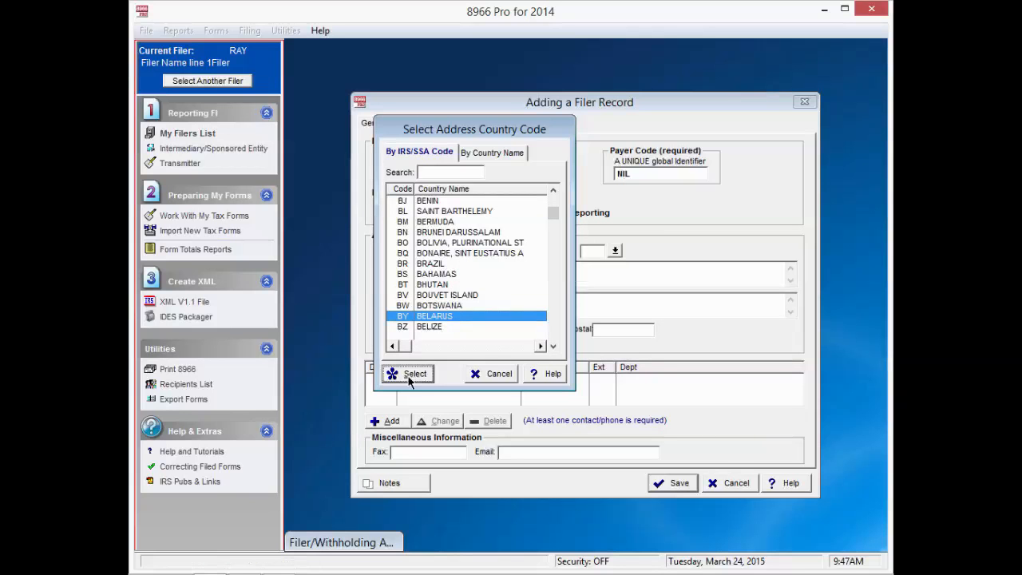
{"action": "left_click", "coordinate": [415, 374]}
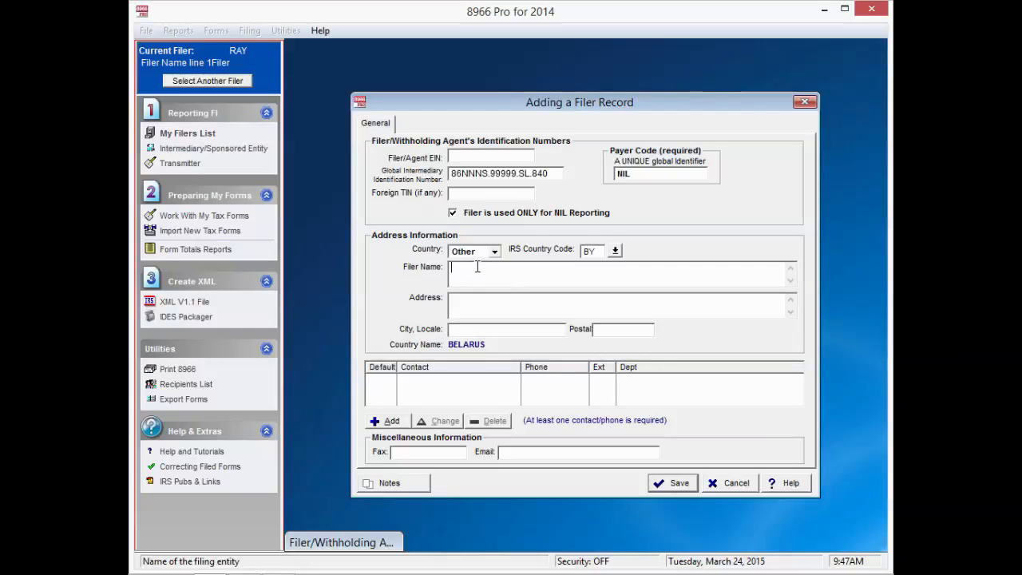
- Enter 'Filer Name' and the two Filer Address lines
{"action": "type", "text": "k"}
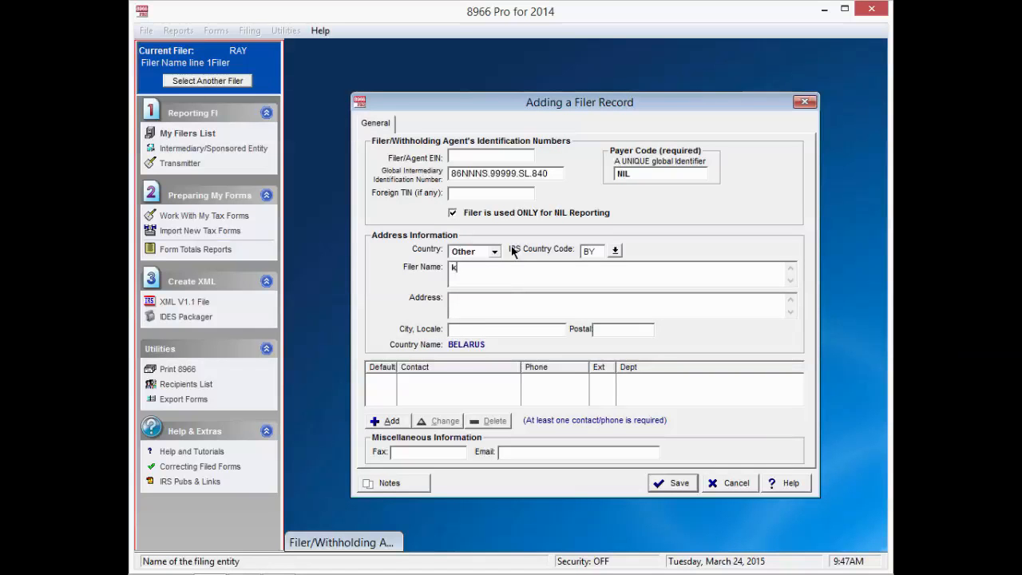
{"action": "key", "text": "backspace"}
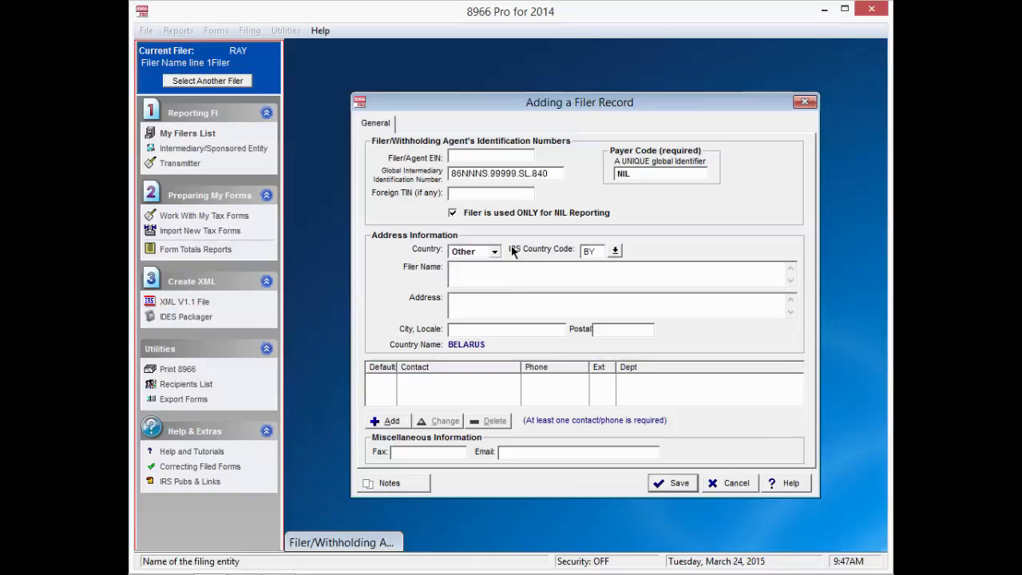
{"action": "type", "text": "Filer"}
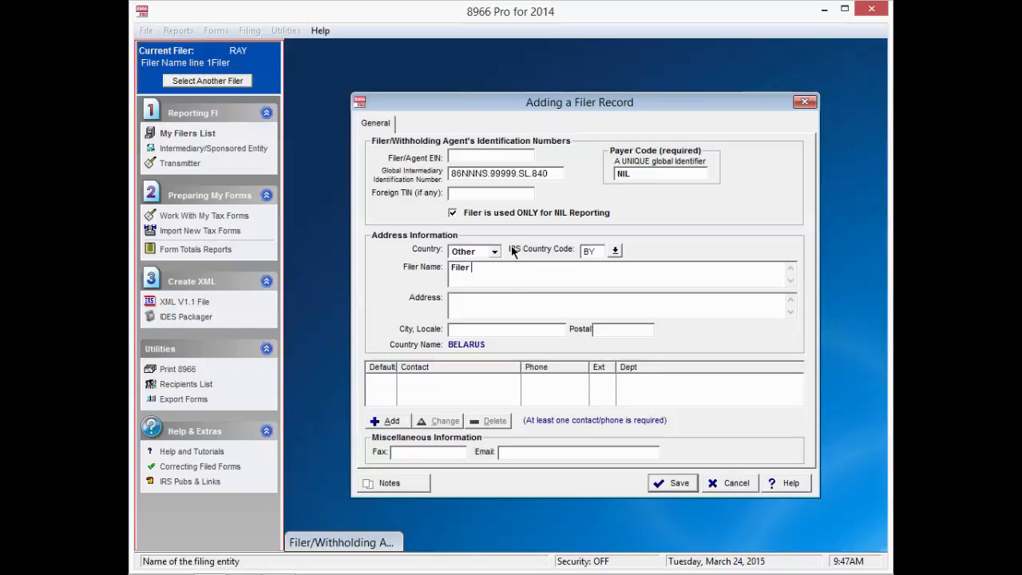
{"action": "type", "text": "Name"}
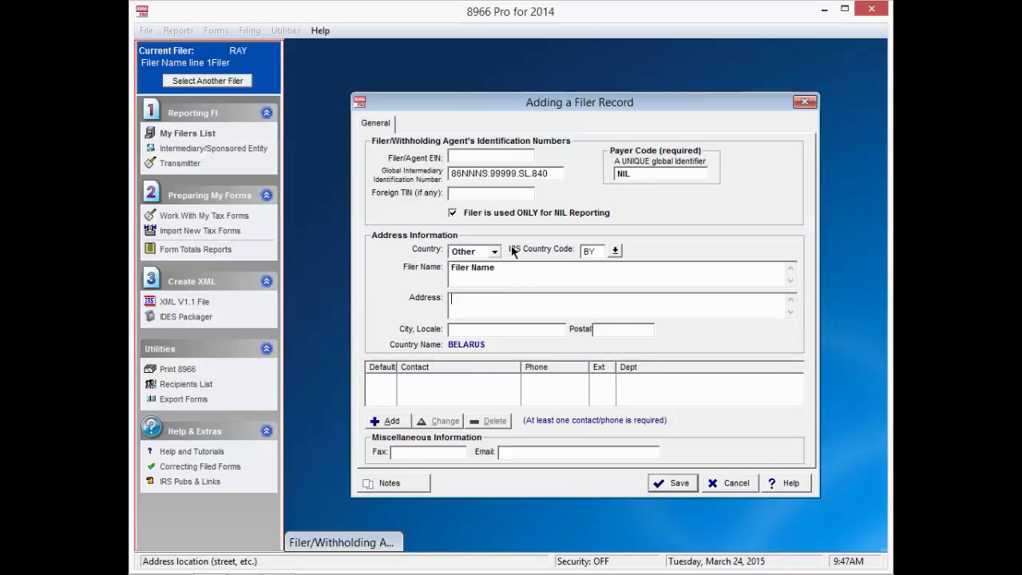
{"action": "type", "text": "Filer"}
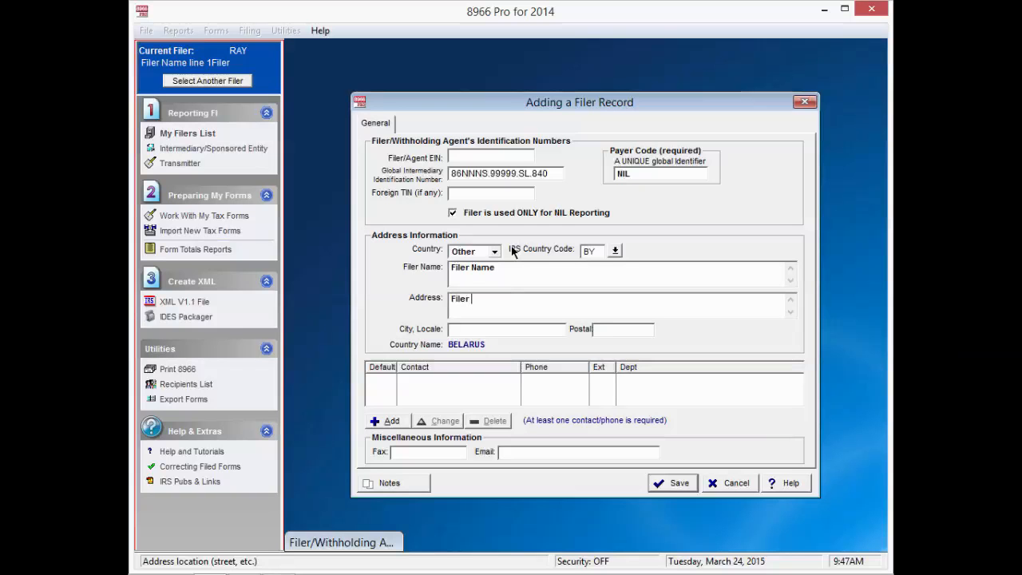
{"action": "type", "text": "Addre"}
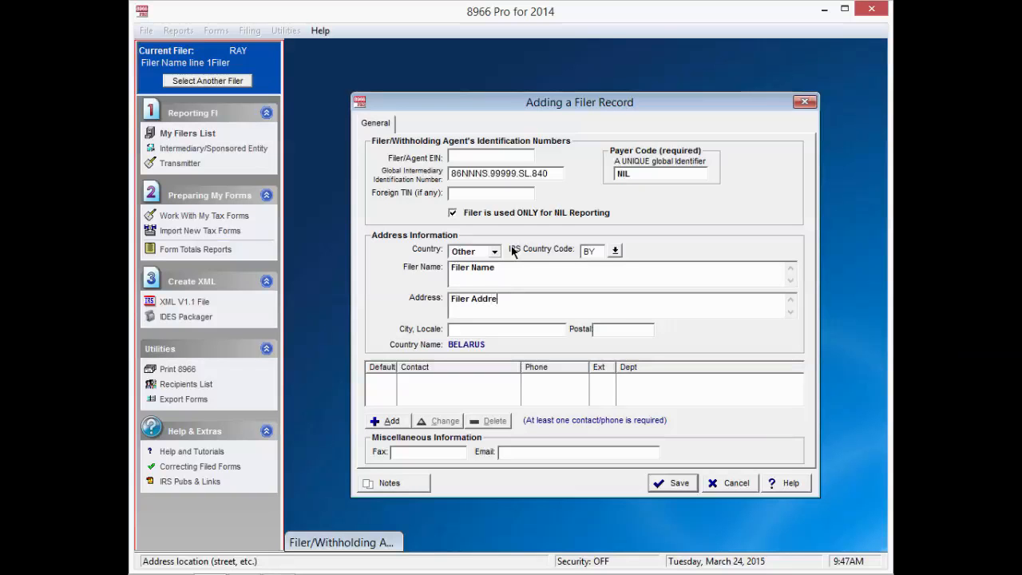
{"action": "type", "text": "ss"}
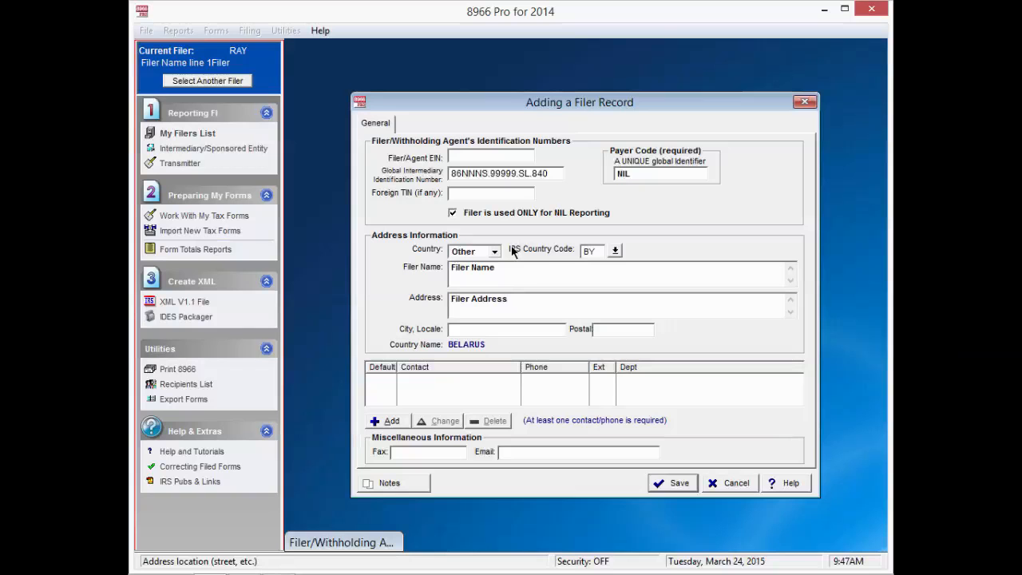
{"action": "type", "text": "Filer Address Line 2"}
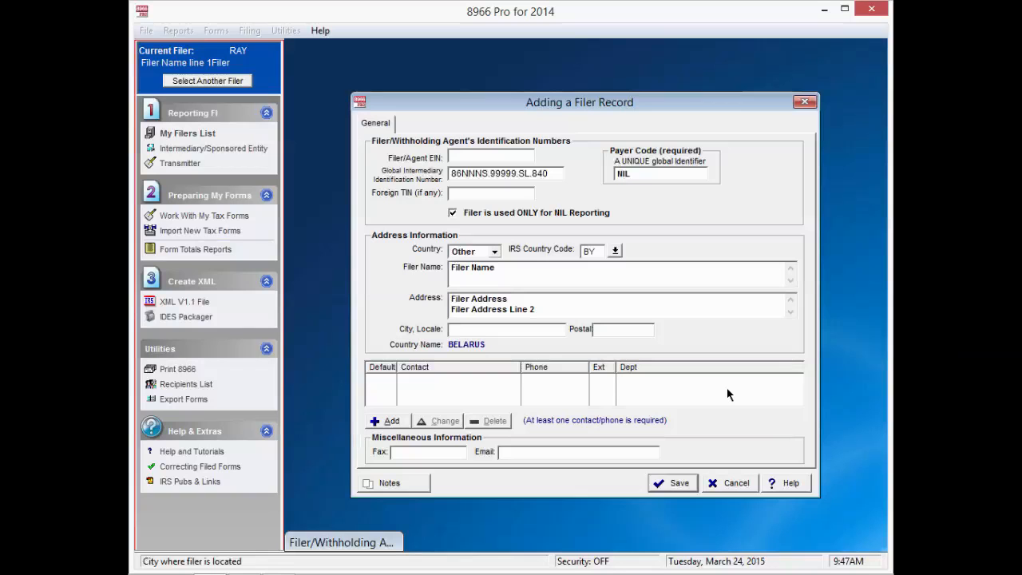
- Enter city 'A City' and postal code 'POSTAL'
{"action": "type", "text": "A City"}
{"action": "left_click", "coordinate": [622, 329]}
{"action": "type", "text": "P"}
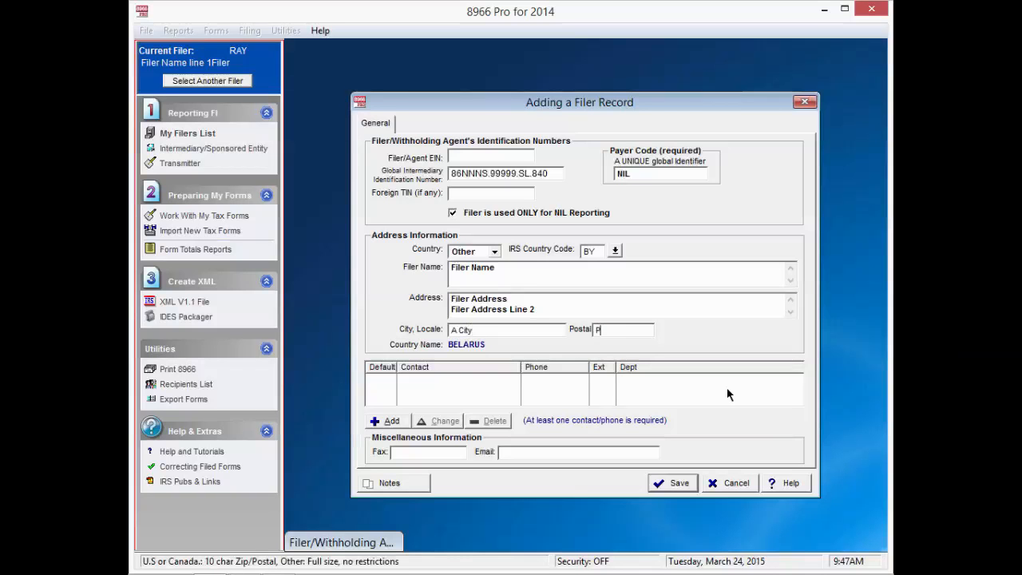
{"action": "type", "text": "OSTAL"}
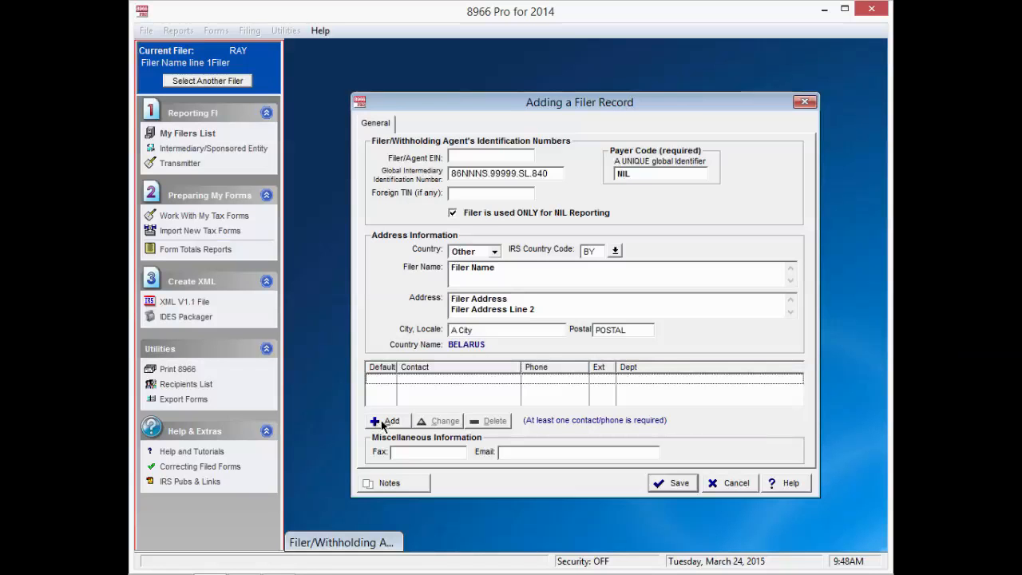
{"action": "left_click", "coordinate": [386, 421]}
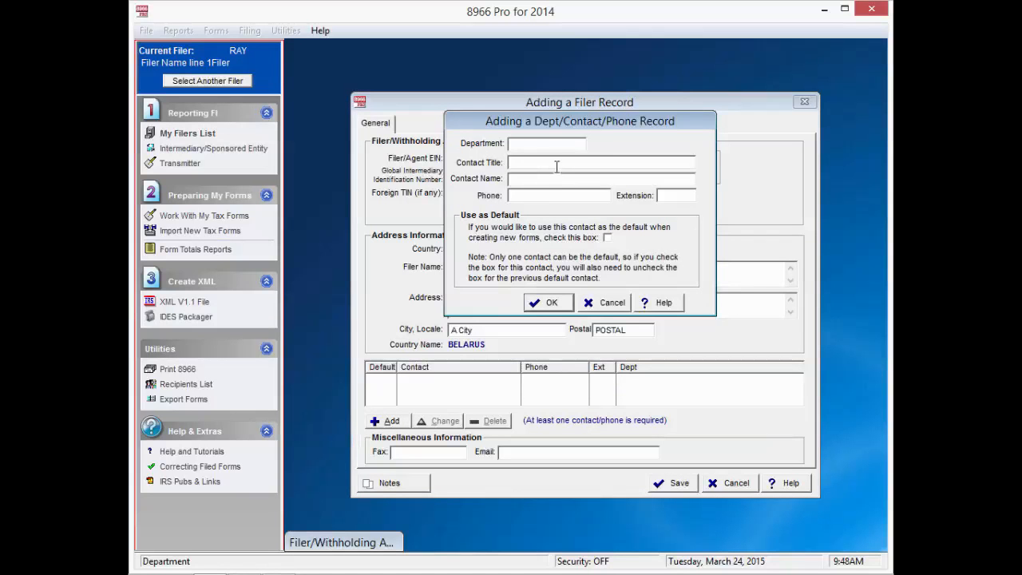
{"action": "mouse_move", "coordinate": [556, 179]}
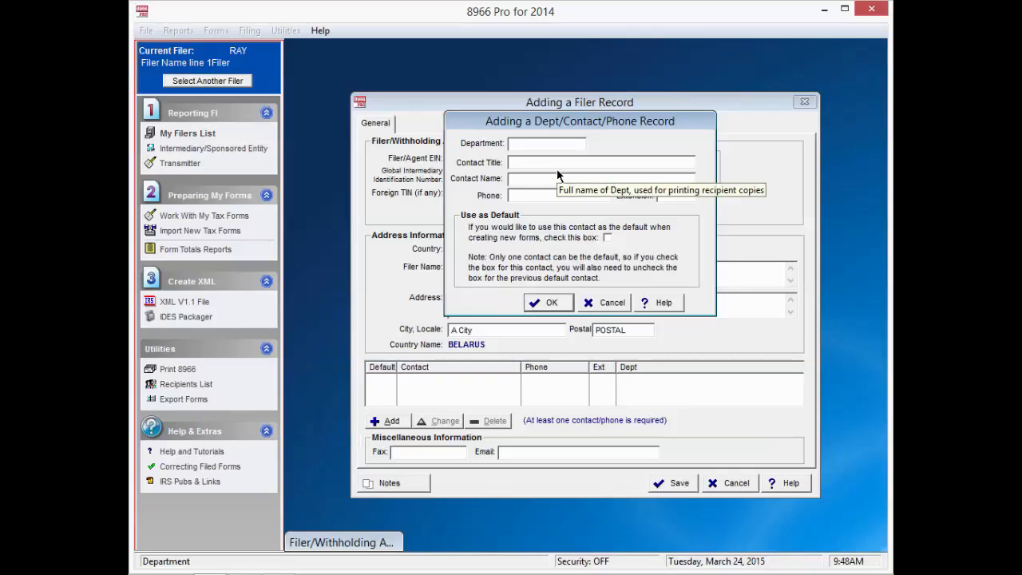
{"action": "type", "text": "dept"}
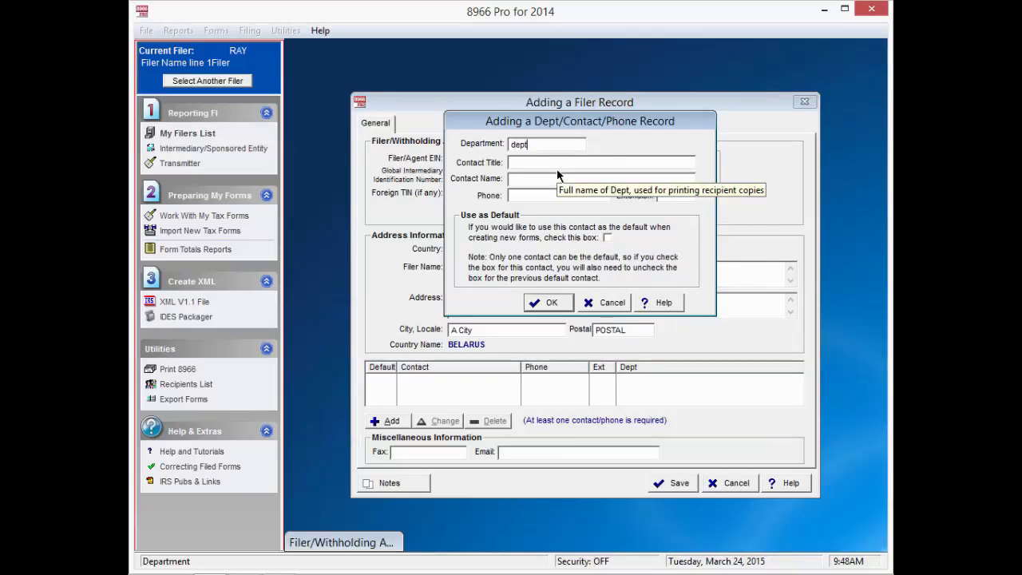
{"action": "type", "text": "contact title"}
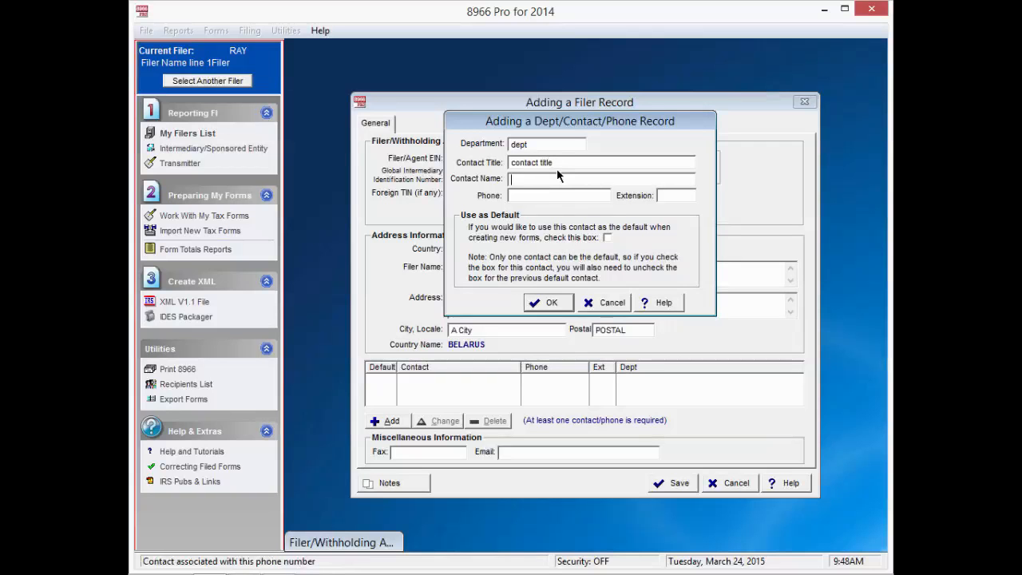
{"action": "type", "text": "Contact Name"}
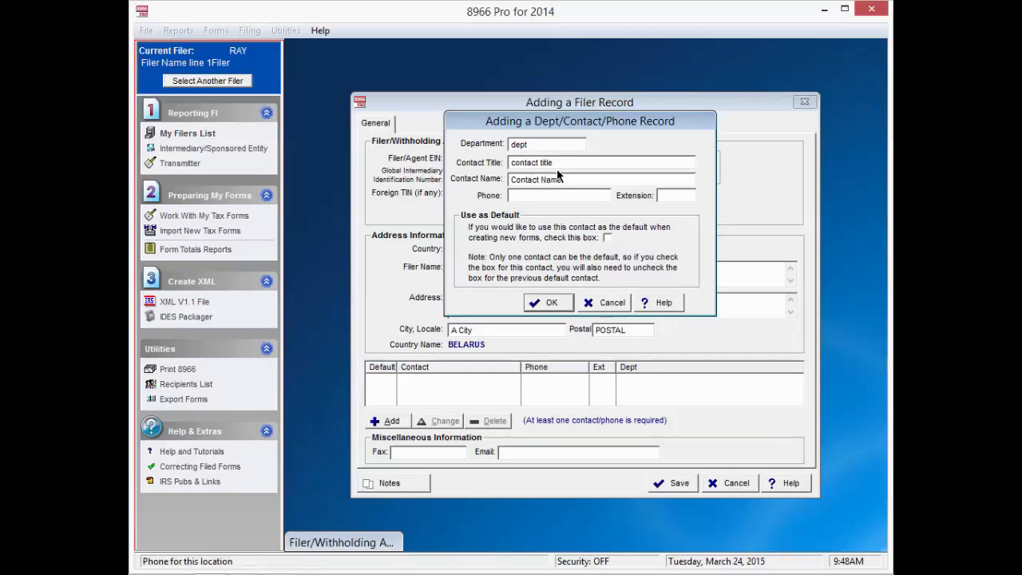
{"action": "type", "text": "+011 987987"}
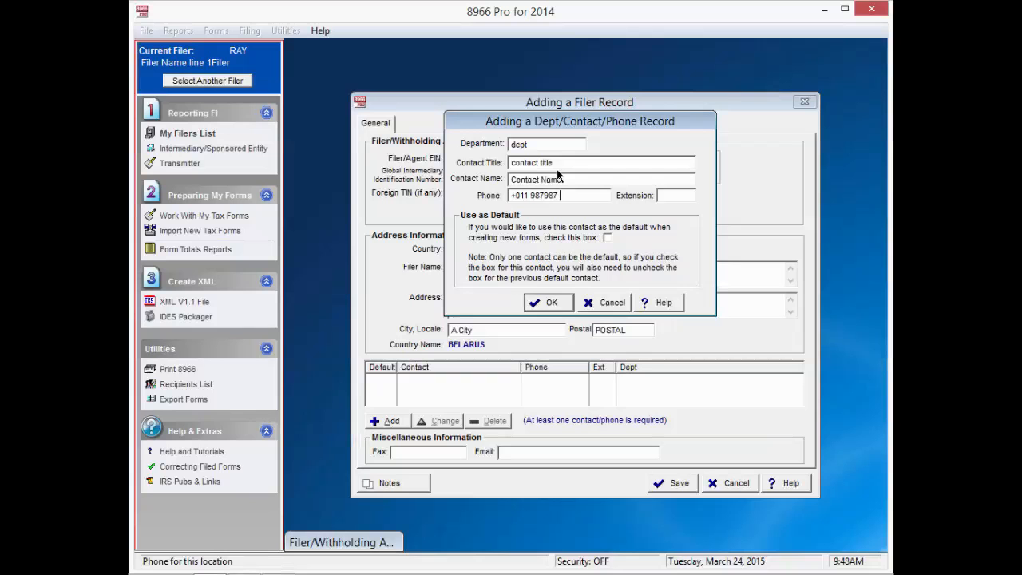
{"action": "type", "text": "978"}
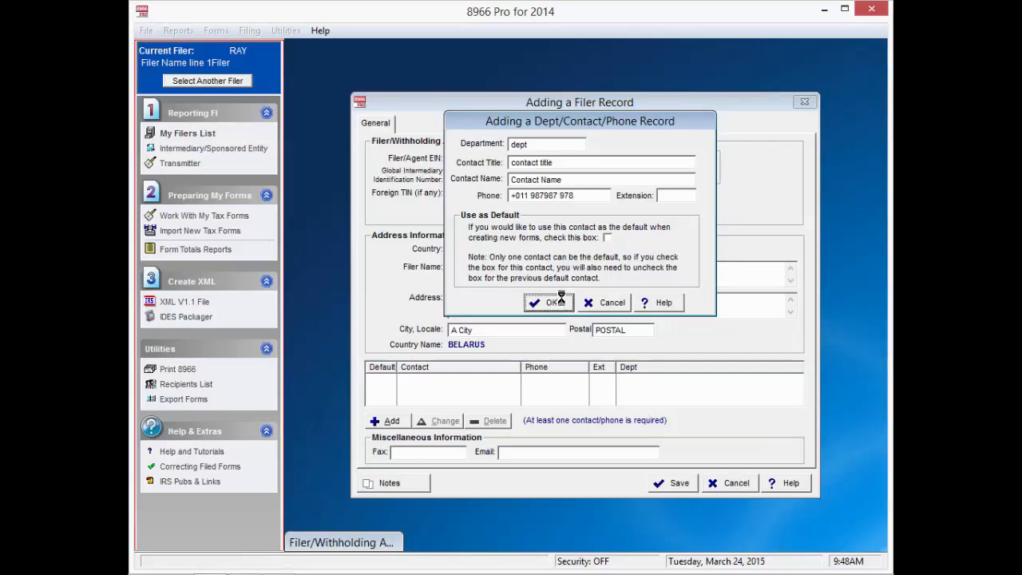
{"action": "left_click", "coordinate": [549, 302]}
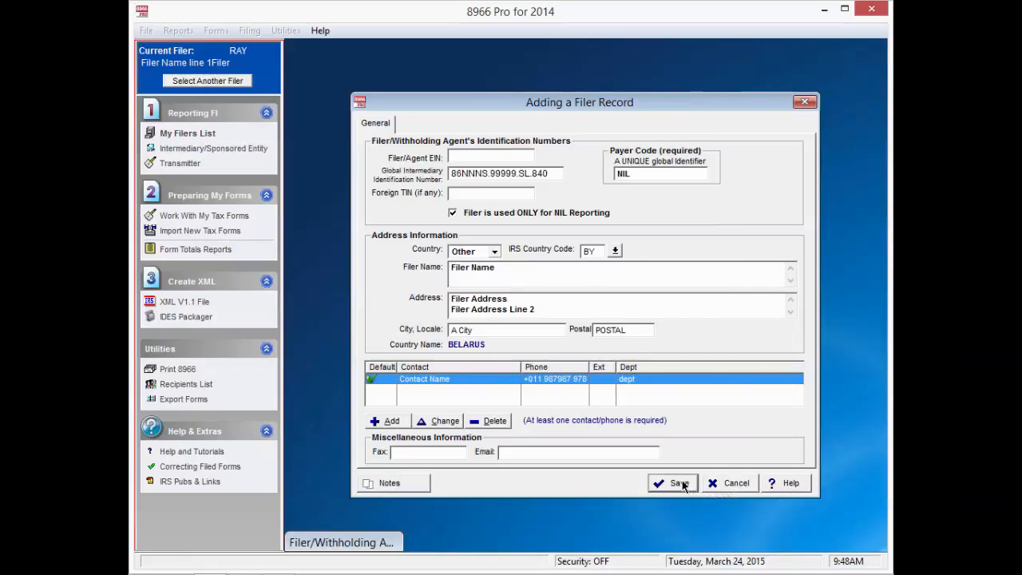
- Save the new NIL filer and go to Work With My Tax Forms
{"action": "left_click", "coordinate": [673, 483]}
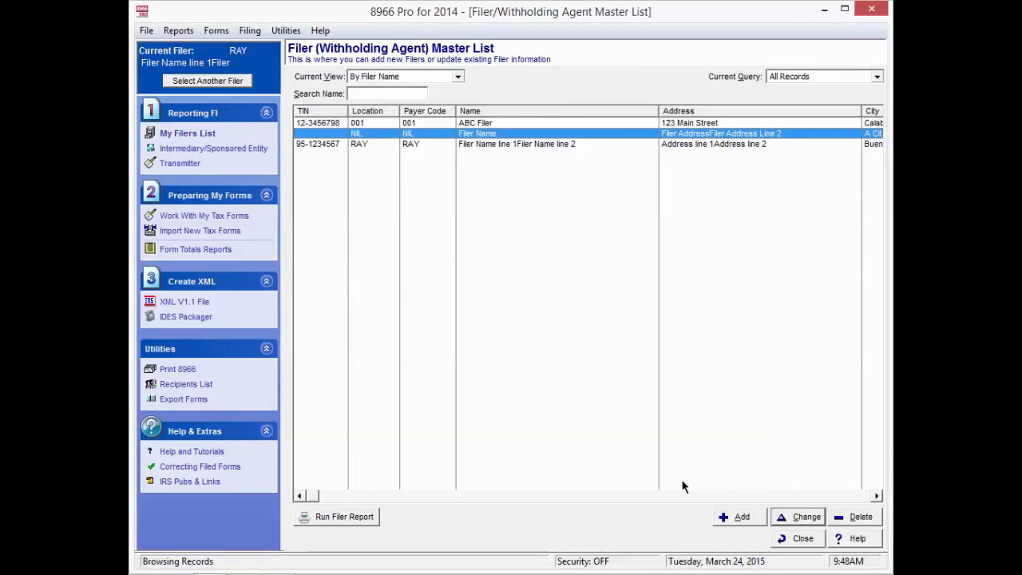
{"action": "mouse_move", "coordinate": [668, 487]}
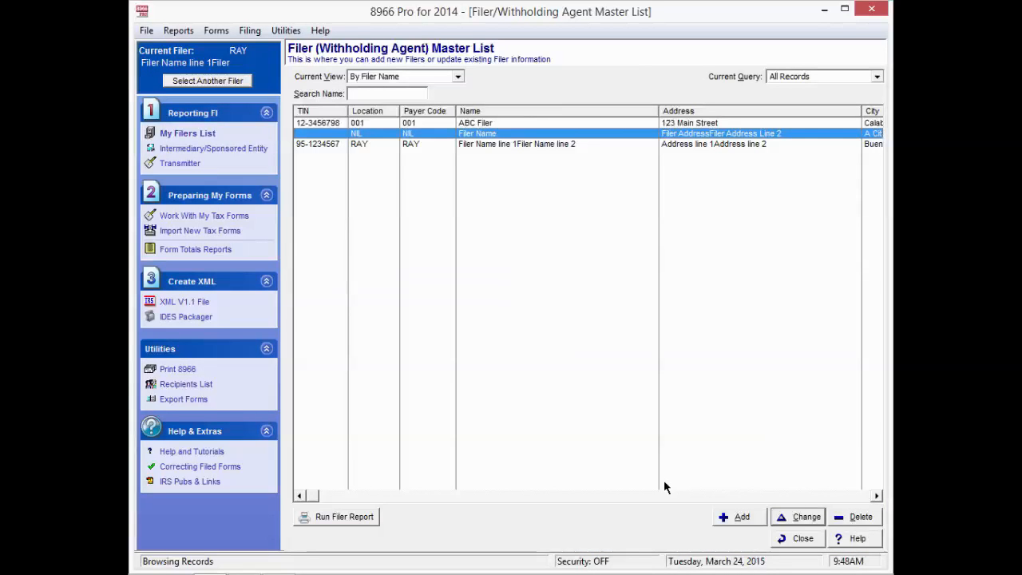
{"action": "mouse_move", "coordinate": [198, 198]}
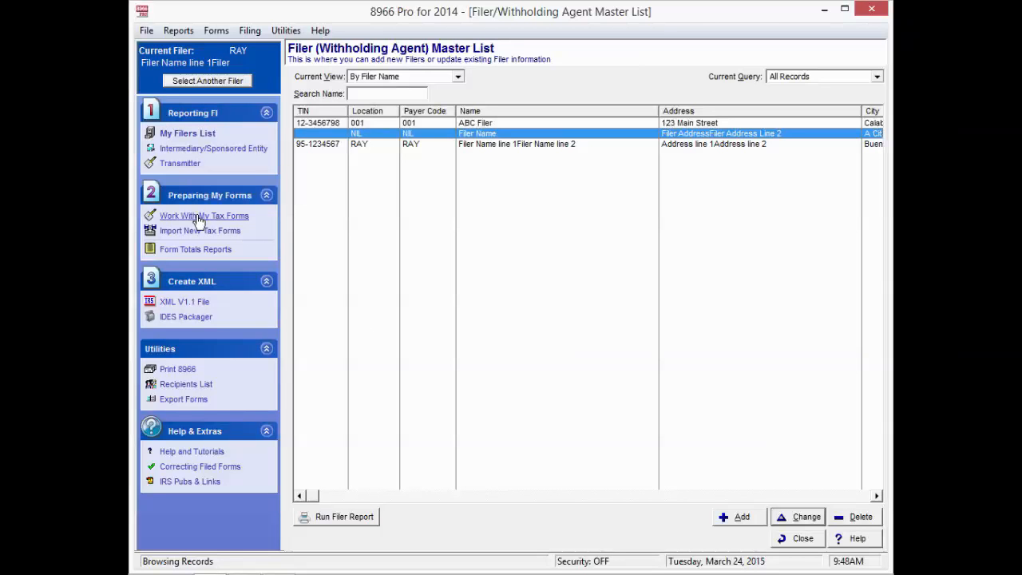
{"action": "left_click", "coordinate": [205, 215]}
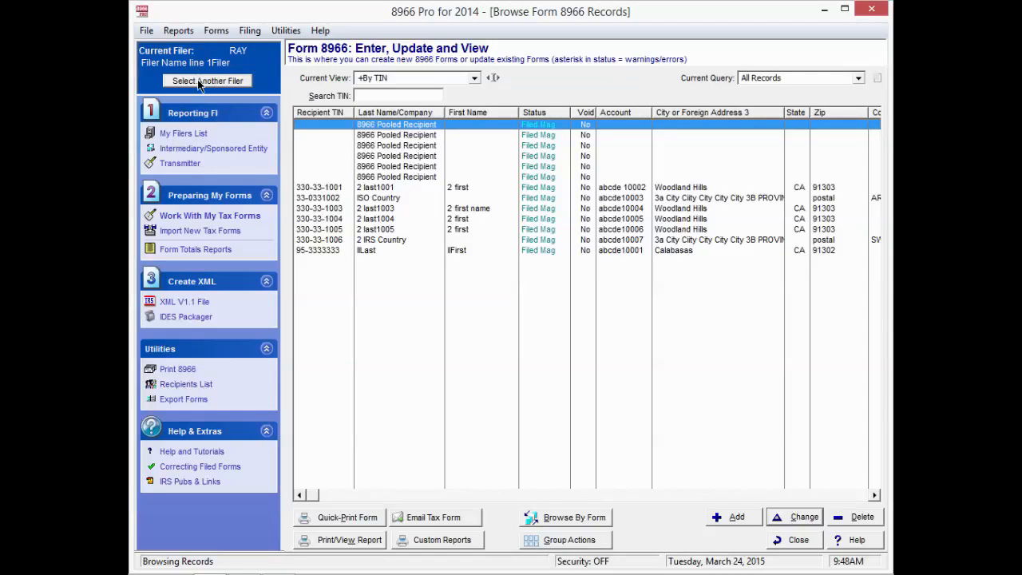
{"action": "mouse_move", "coordinate": [198, 80]}
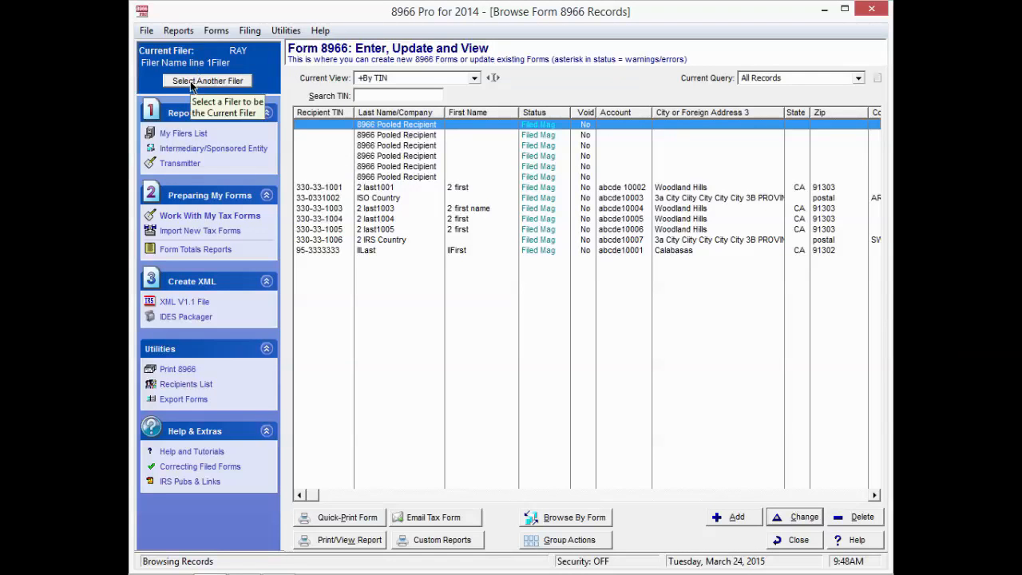
- Select the NIL filer as current and view its empty Form 8966 records
{"action": "left_click", "coordinate": [208, 80]}
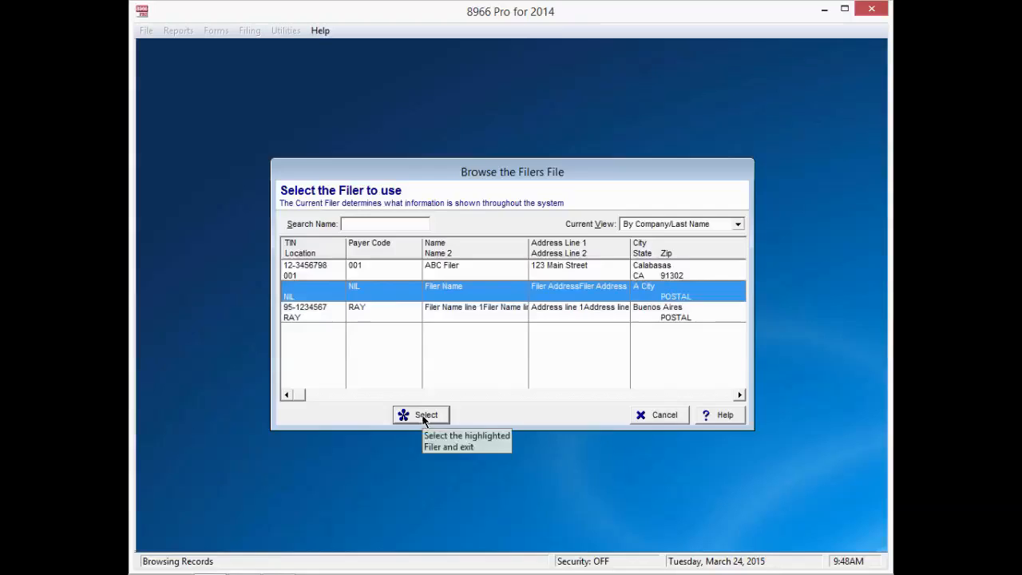
{"action": "left_click", "coordinate": [422, 415]}
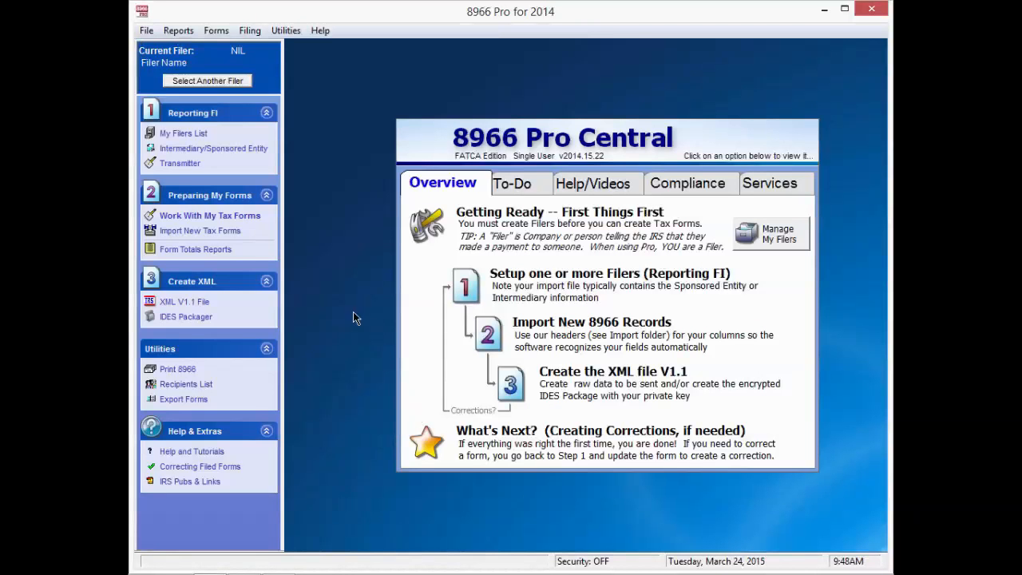
{"action": "mouse_move", "coordinate": [210, 215]}
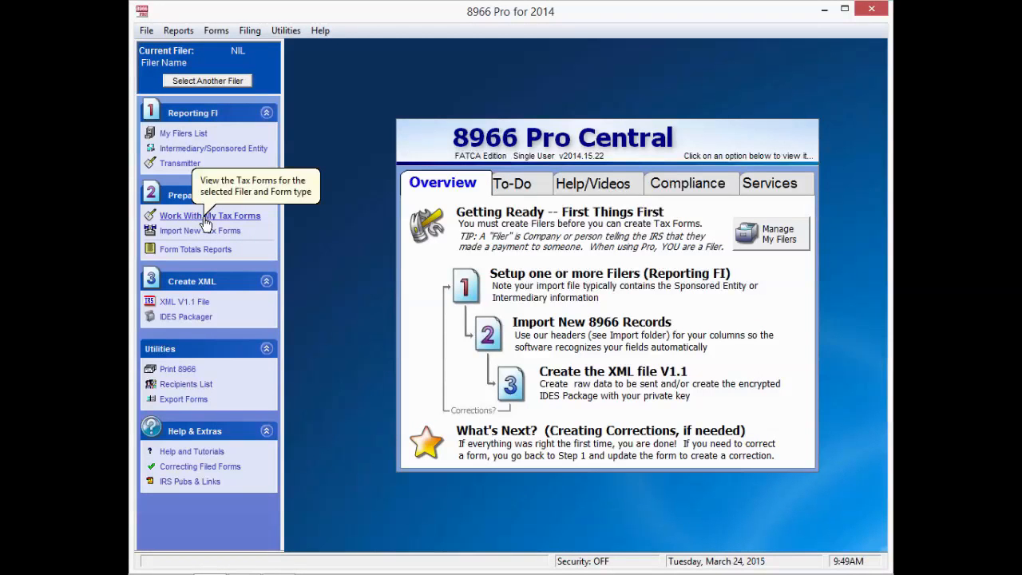
{"action": "left_click", "coordinate": [210, 215]}
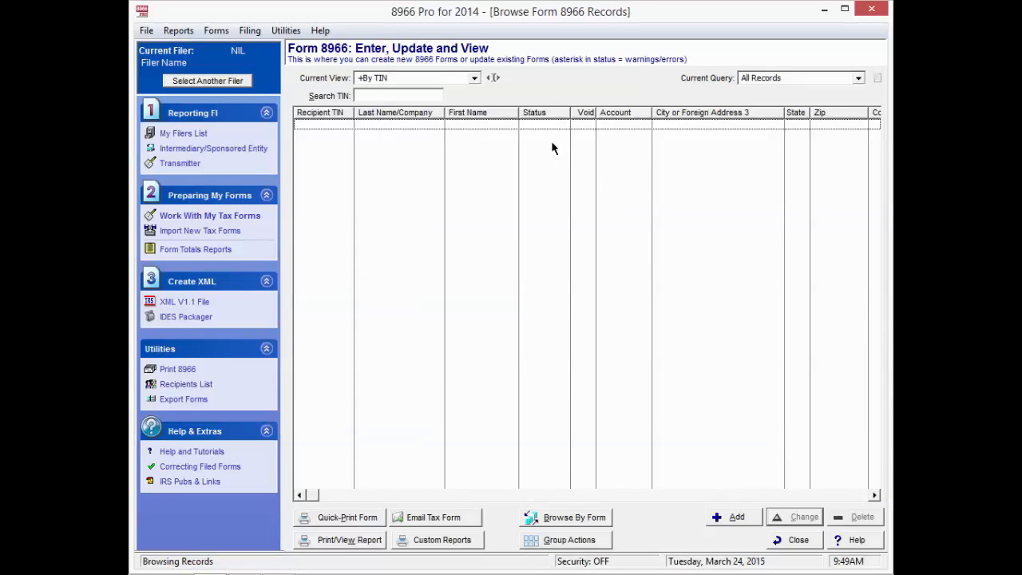
{"action": "mouse_move", "coordinate": [536, 179]}
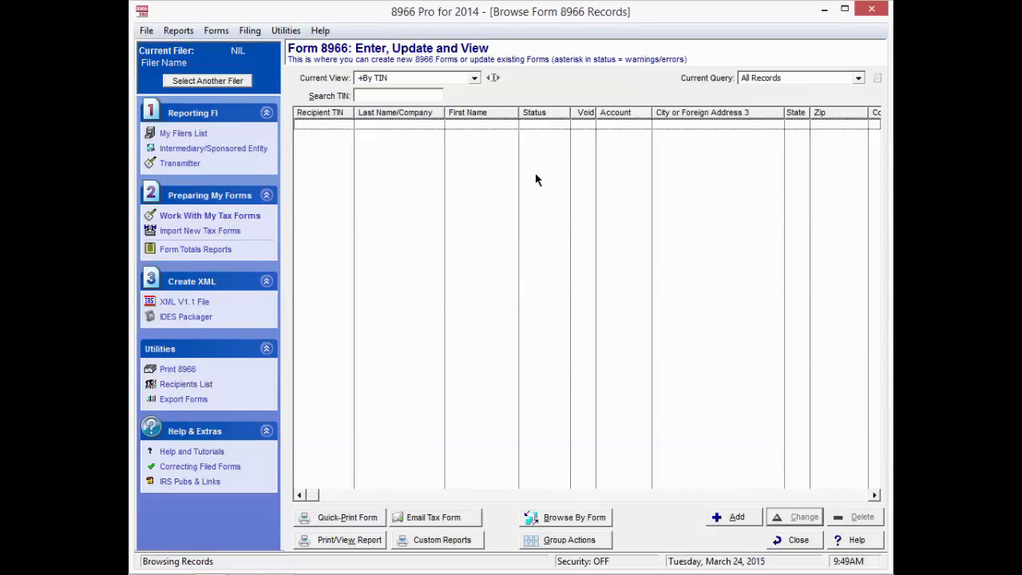
{"action": "mouse_move", "coordinate": [736, 517]}
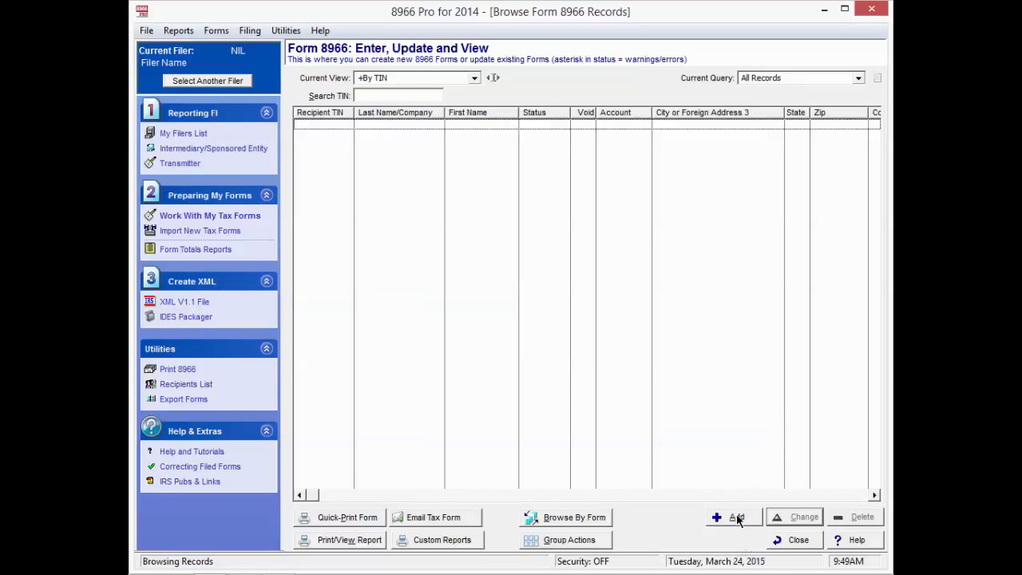
{"action": "mouse_move", "coordinate": [734, 517]}
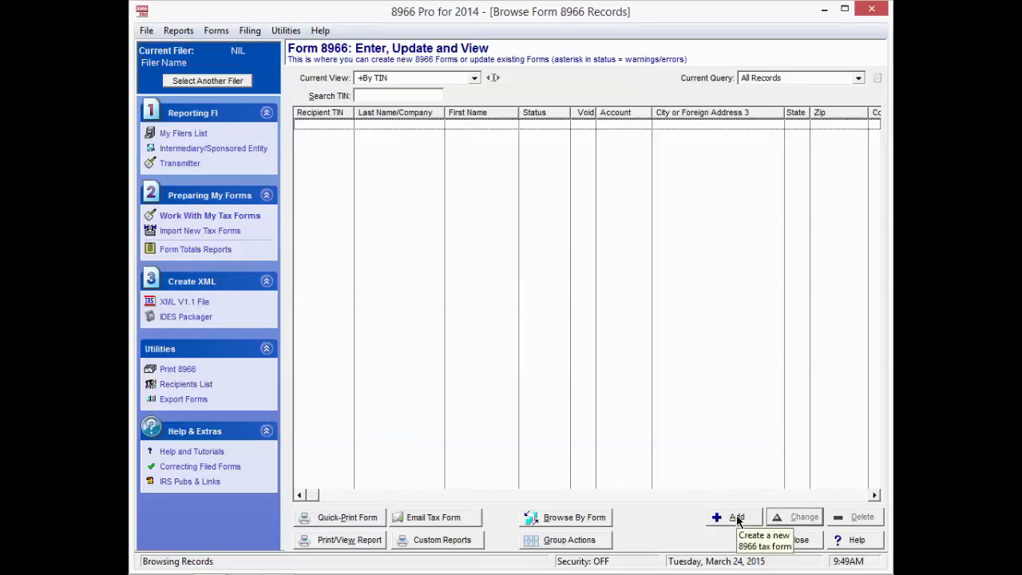
{"action": "left_click", "coordinate": [734, 517]}
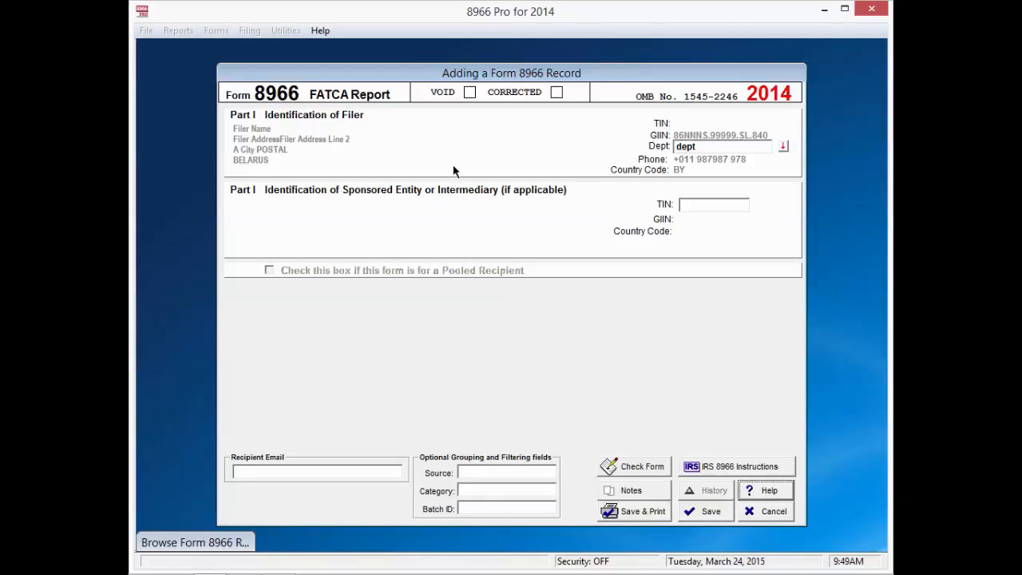
{"action": "mouse_move", "coordinate": [708, 511]}
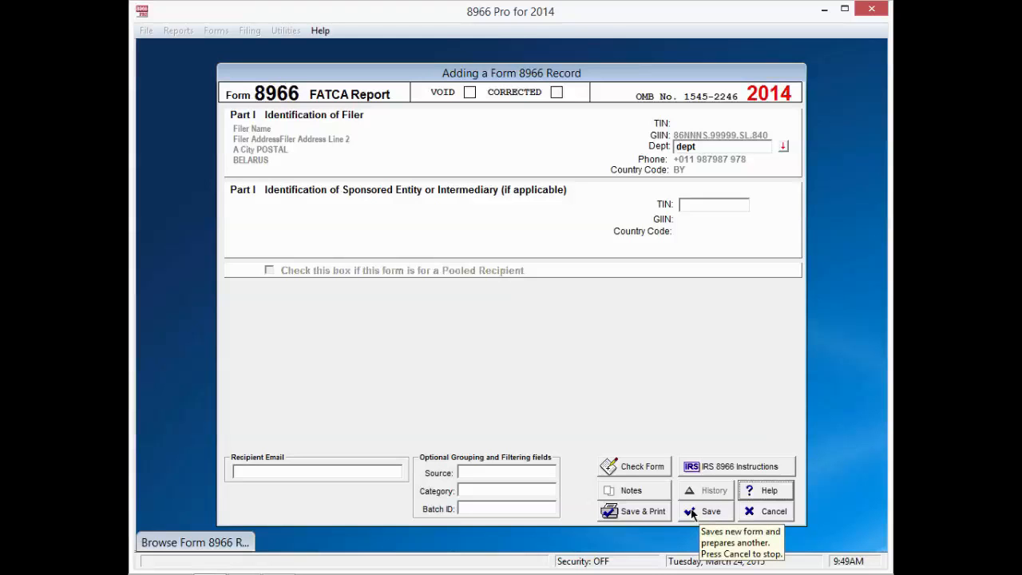
{"action": "mouse_move", "coordinate": [317, 210]}
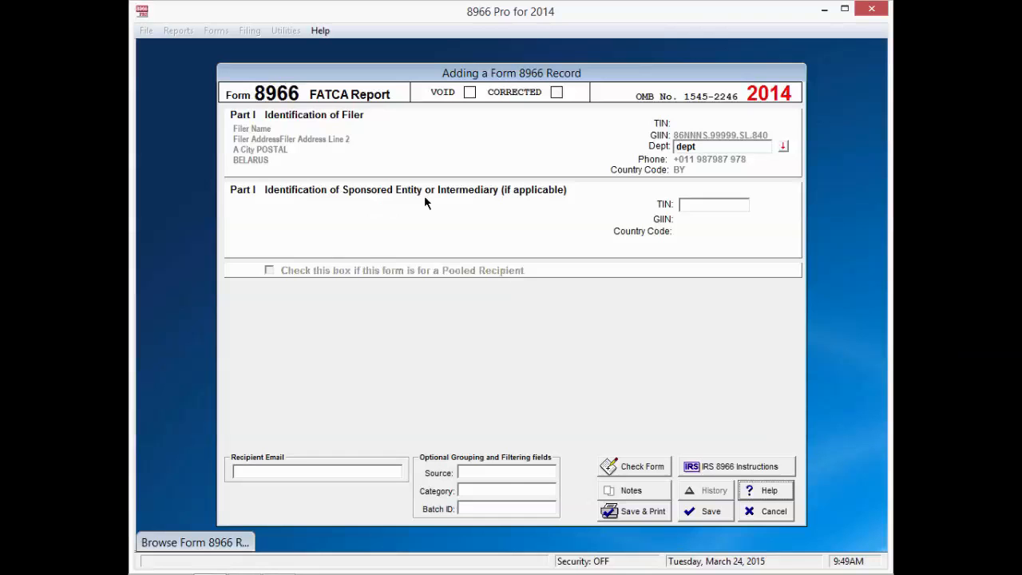
{"action": "mouse_move", "coordinate": [638, 227]}
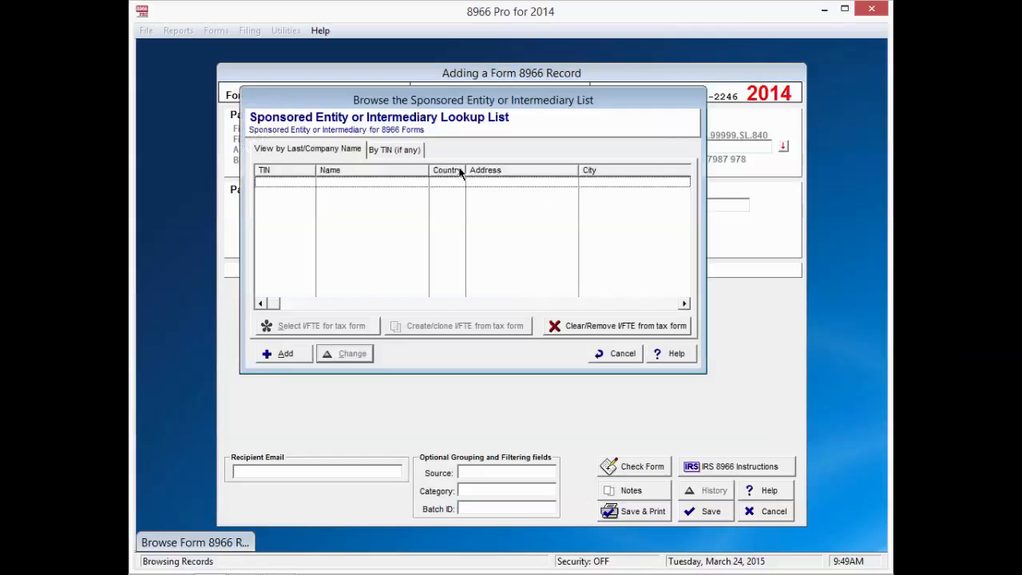
{"action": "mouse_move", "coordinate": [450, 126]}
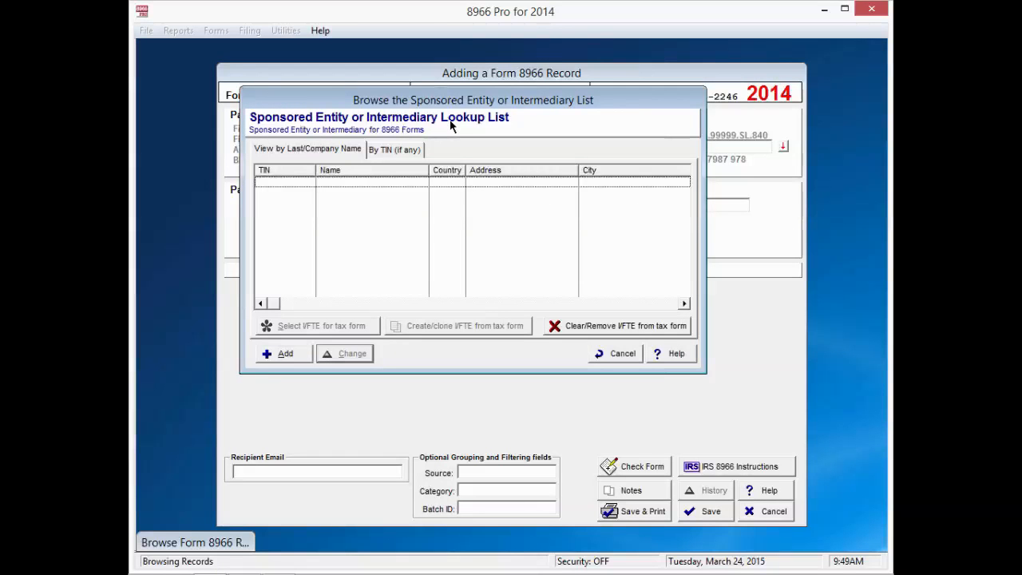
{"action": "mouse_move", "coordinate": [294, 353]}
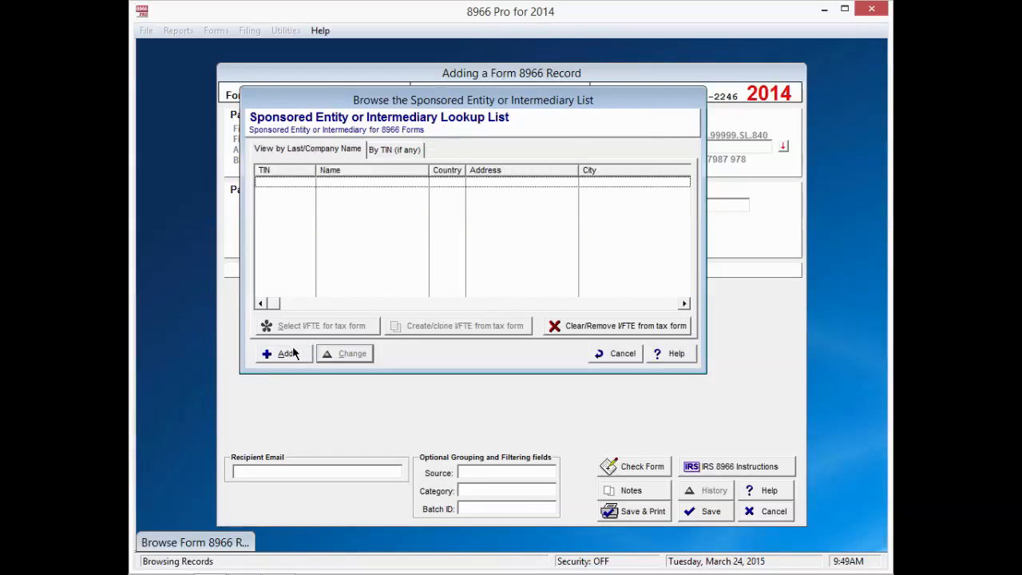
- Add a new record in the sponsored entity Lookup List
{"action": "left_click", "coordinate": [284, 354]}
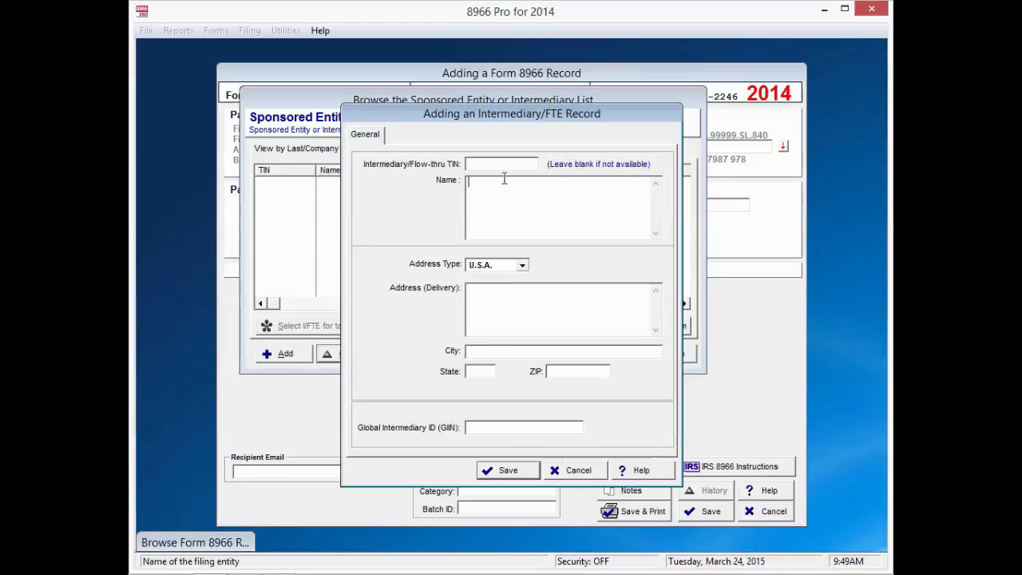
- Name the intermediary with a placeholder starting with SE (SElksjdfj.dlkjsdf)
{"action": "type", "text": "S"}
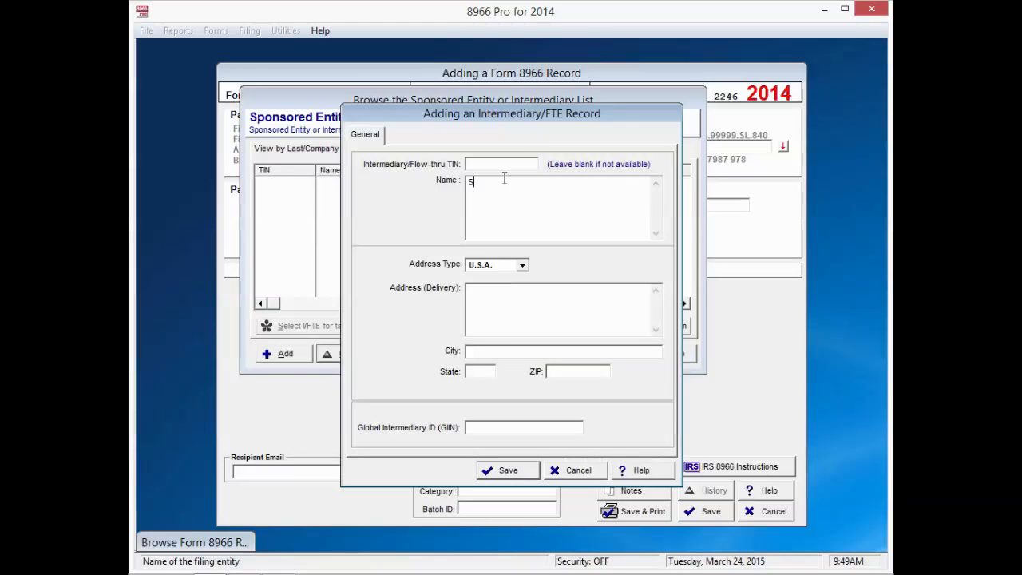
{"action": "type", "text": "E"}
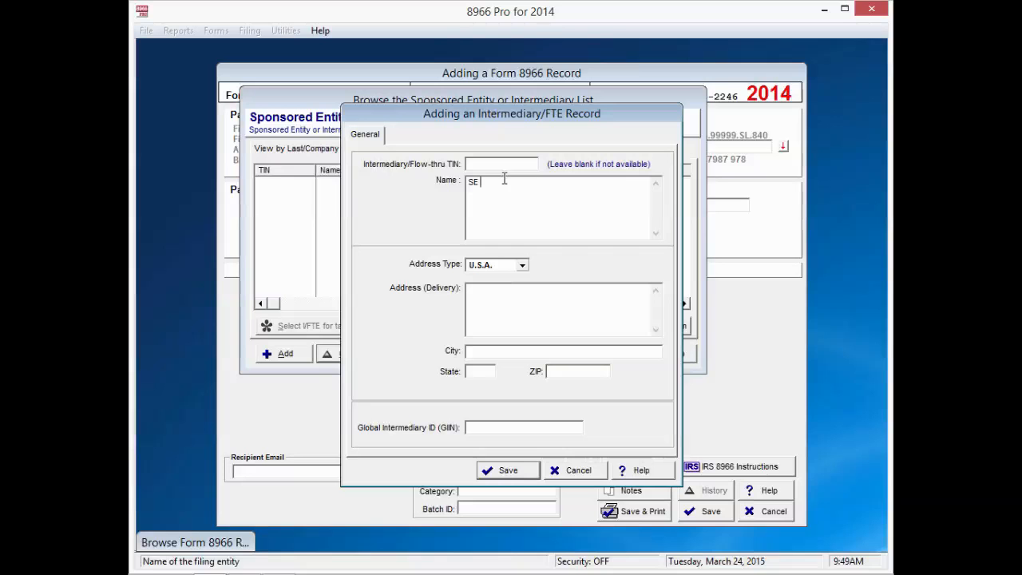
{"action": "type", "text": "lksjdfj.dlkjsdf"}
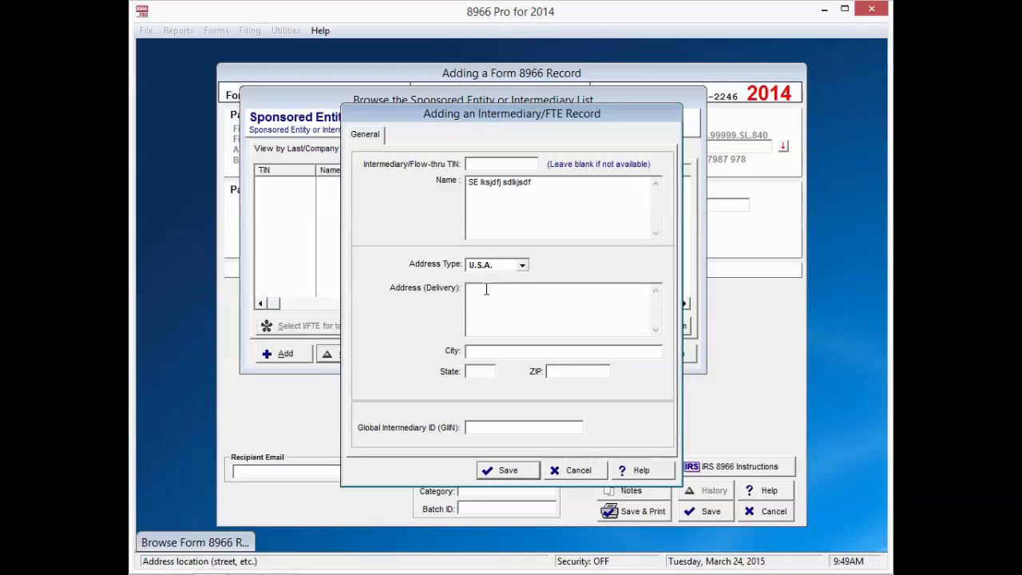
{"action": "mouse_move", "coordinate": [485, 289]}
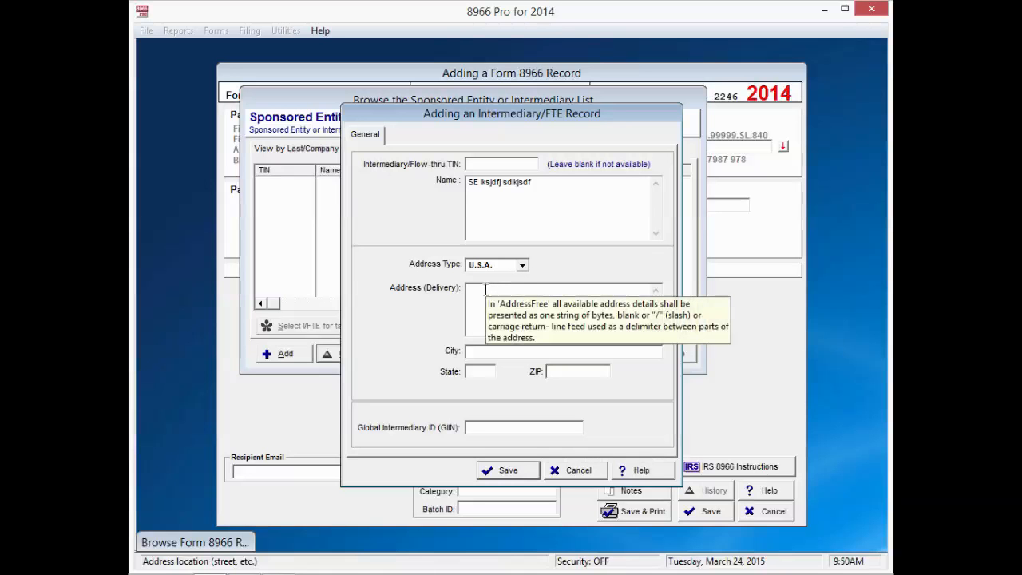
- Enter 'SE Address' as the delivery address and begin the city lookup with 'SEC'
{"action": "type", "text": "SE A"}
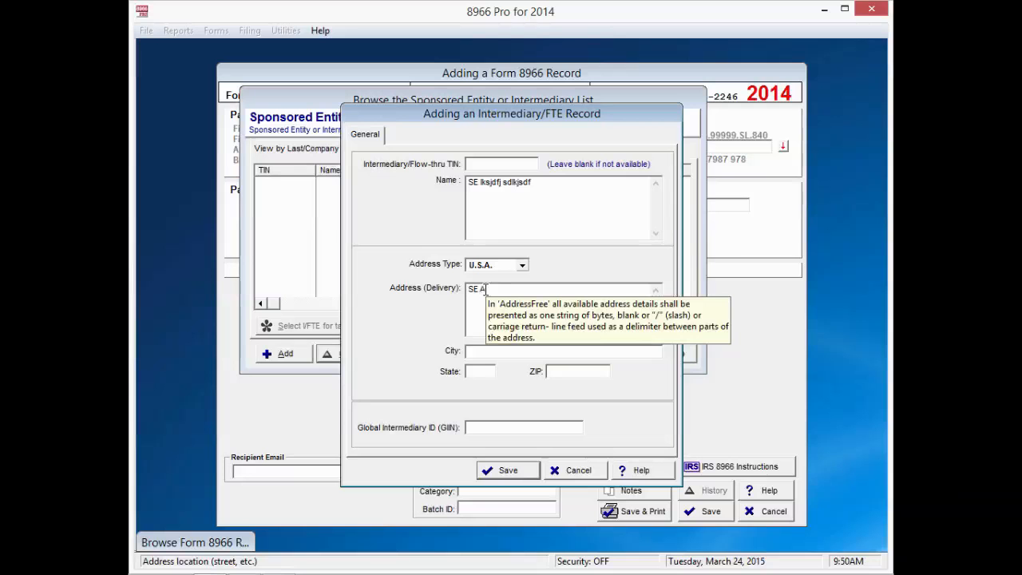
{"action": "type", "text": "ddress"}
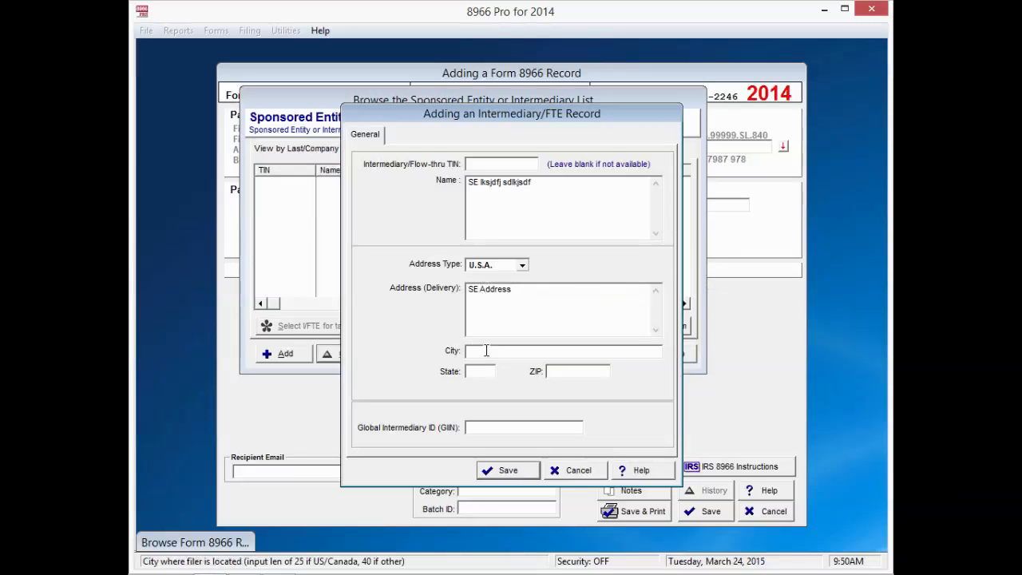
{"action": "type", "text": "SECITY"}
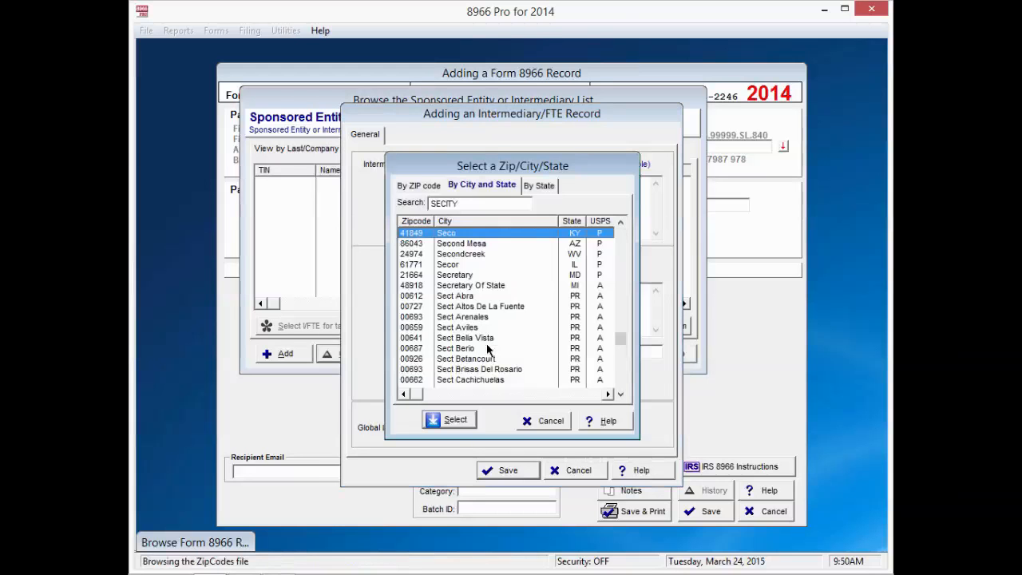
{"action": "mouse_move", "coordinate": [469, 242]}
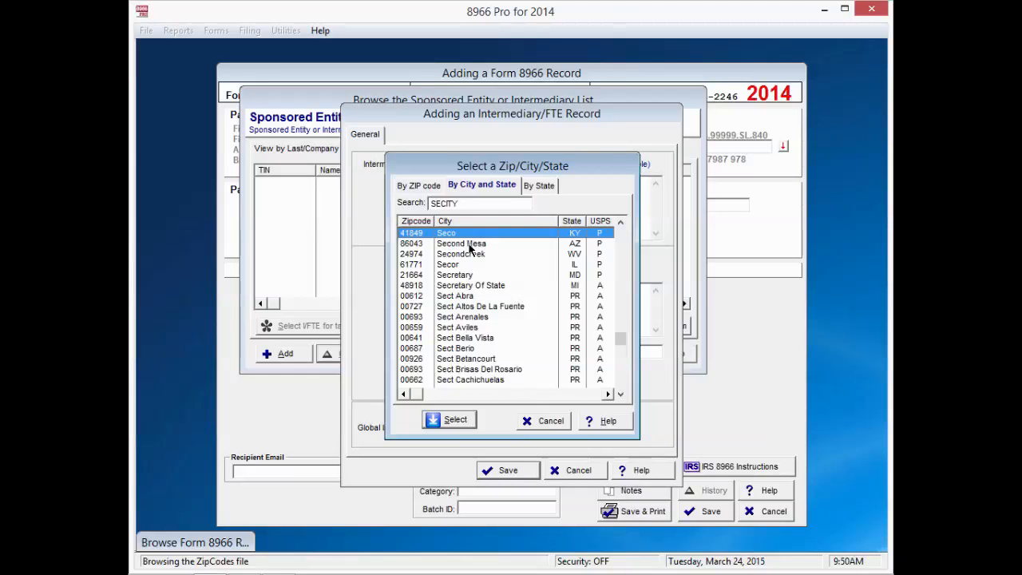
- Choose Secondcreek, WV 24974 as the intermediary's city, state and ZIP
{"action": "left_click", "coordinate": [460, 252]}
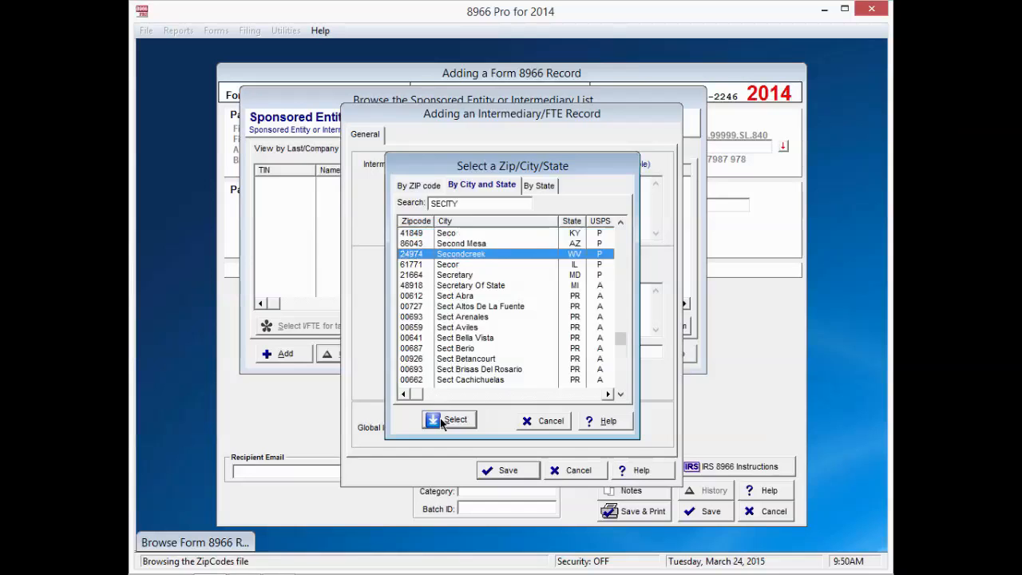
{"action": "left_click", "coordinate": [455, 418]}
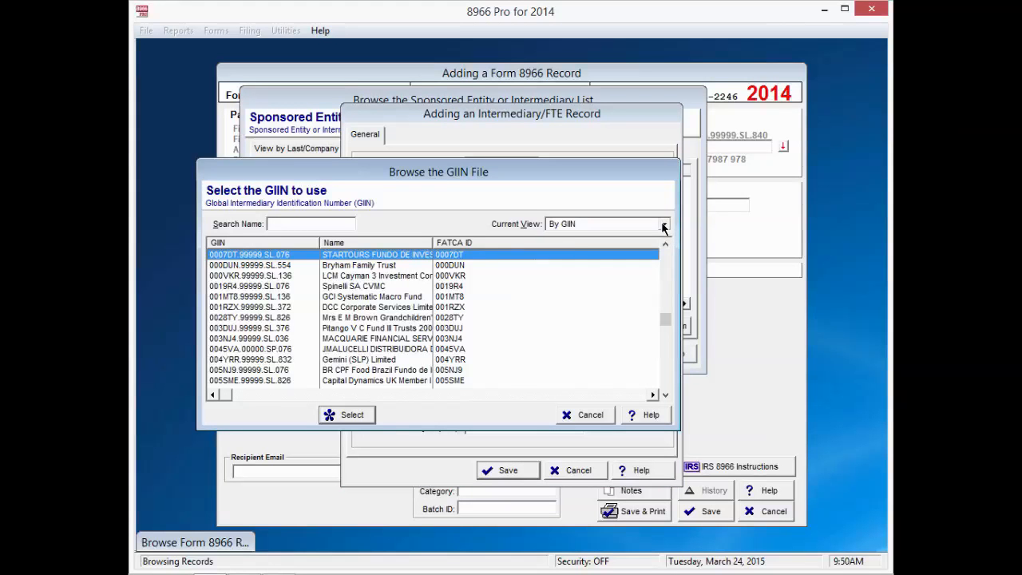
- Assign the 2 Park Street Trust GIIN UAGF6Y.99999.SL.036 by name search and save the intermediary
{"action": "left_click", "coordinate": [664, 224]}
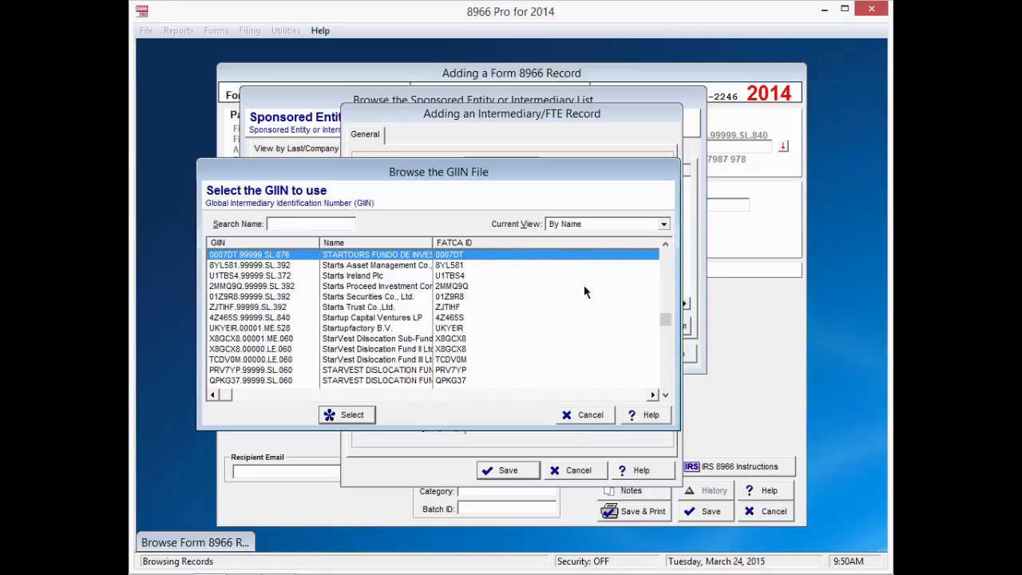
{"action": "type", "text": "2"}
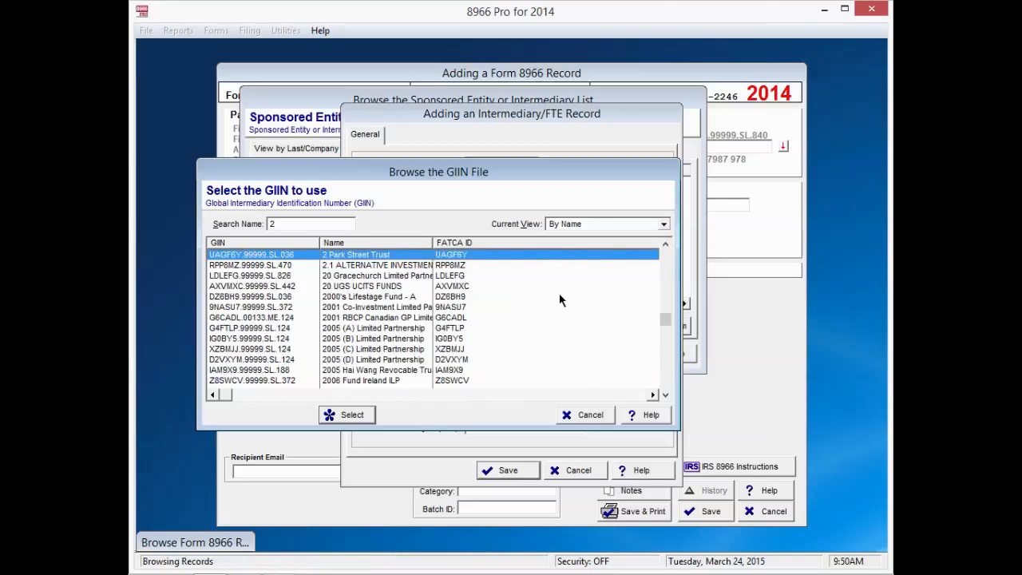
{"action": "mouse_move", "coordinate": [367, 264]}
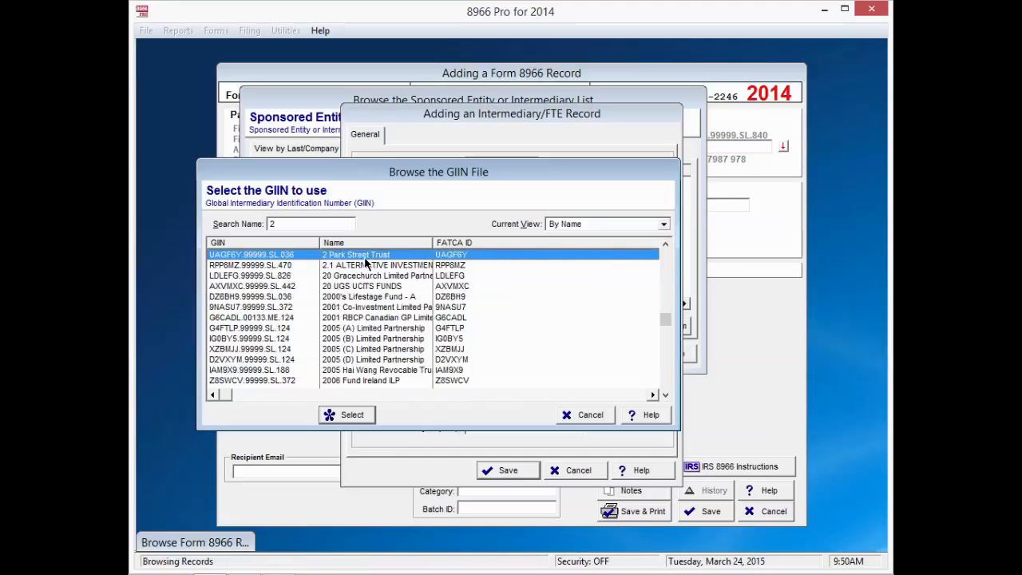
{"action": "mouse_move", "coordinate": [355, 402]}
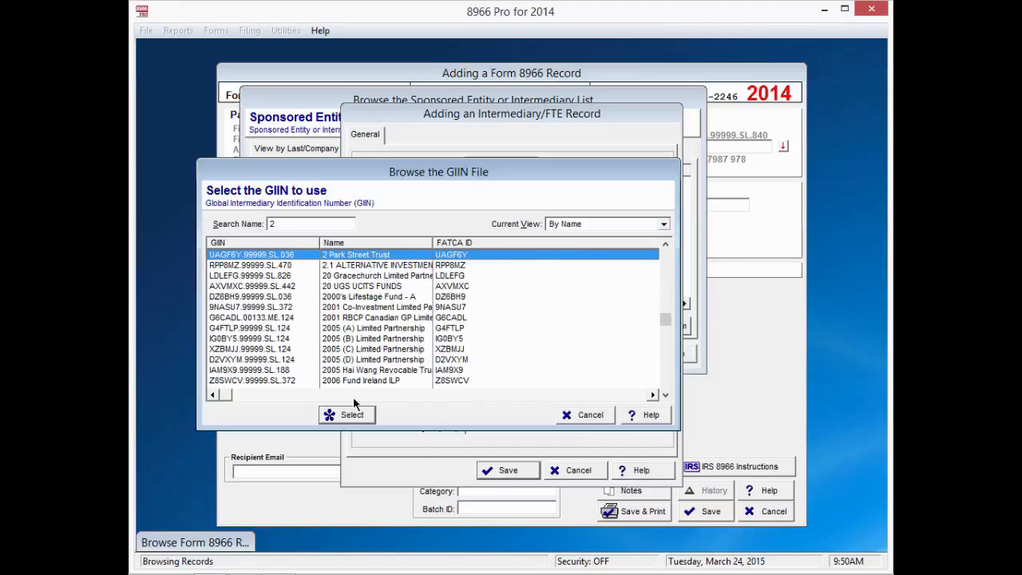
{"action": "left_click", "coordinate": [344, 415]}
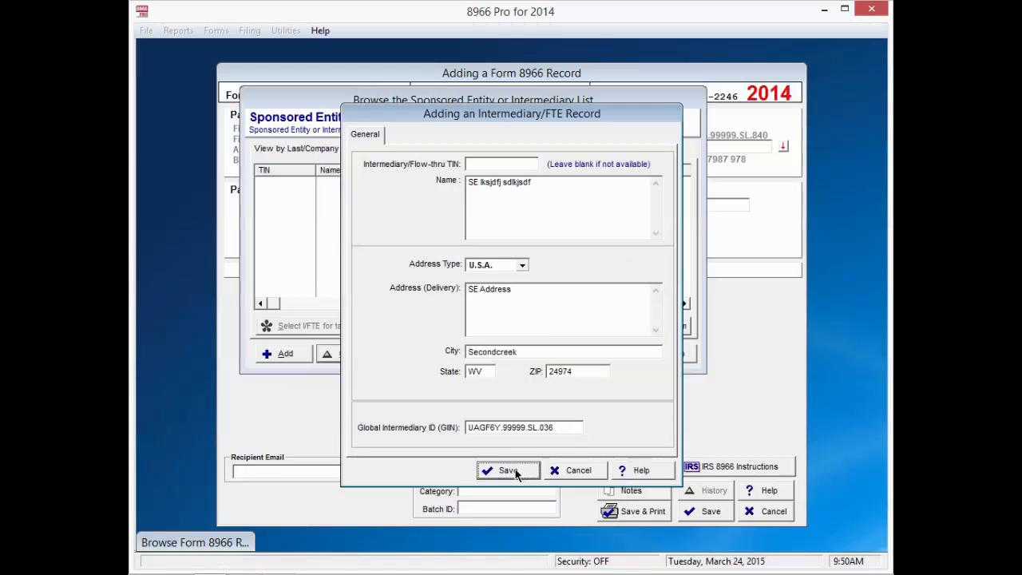
{"action": "left_click", "coordinate": [508, 470]}
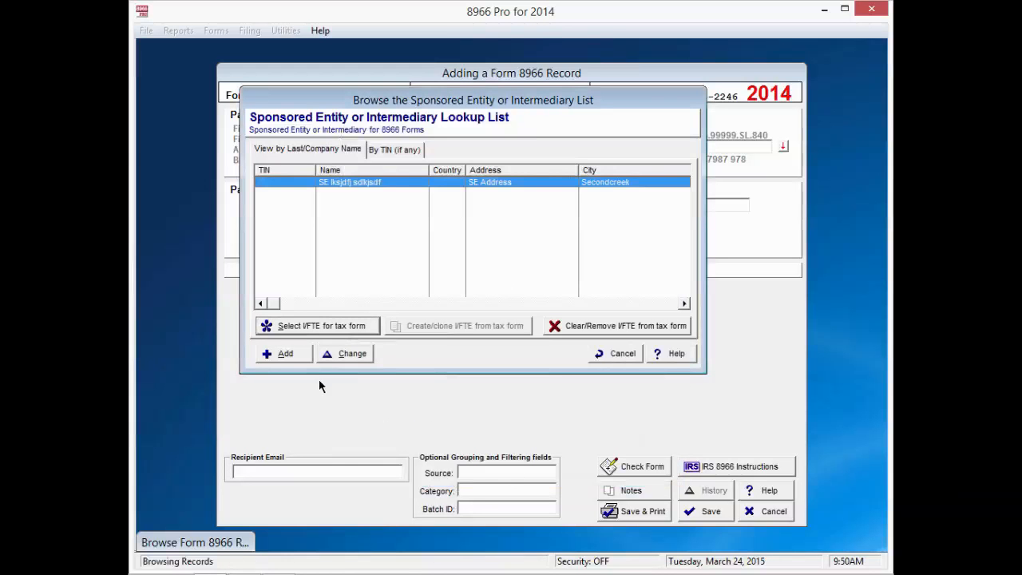
{"action": "mouse_move", "coordinate": [319, 326]}
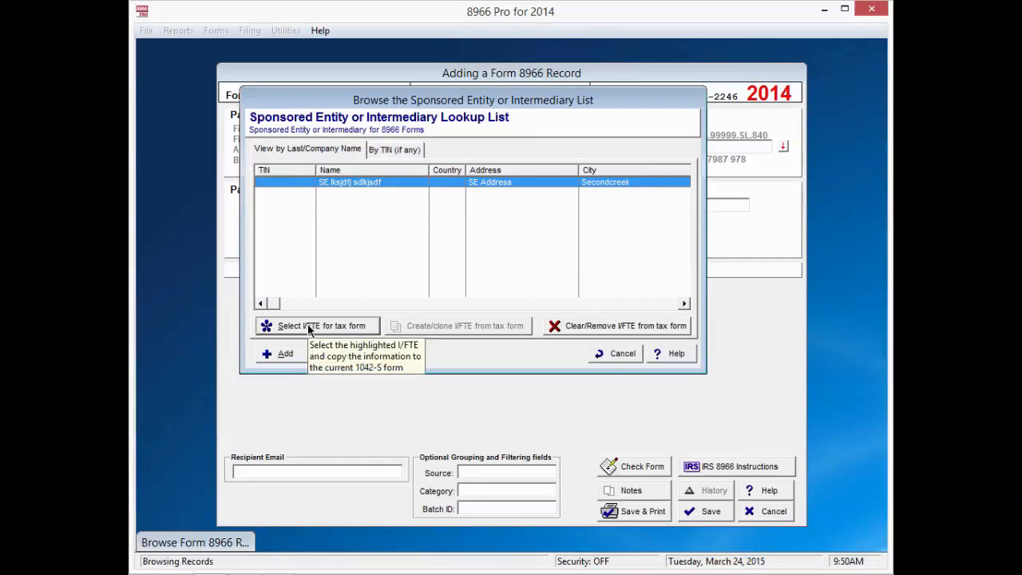
- Copy the intermediary onto the Form 8966, save the NIL Report Record and return to the records list
{"action": "left_click", "coordinate": [323, 326]}
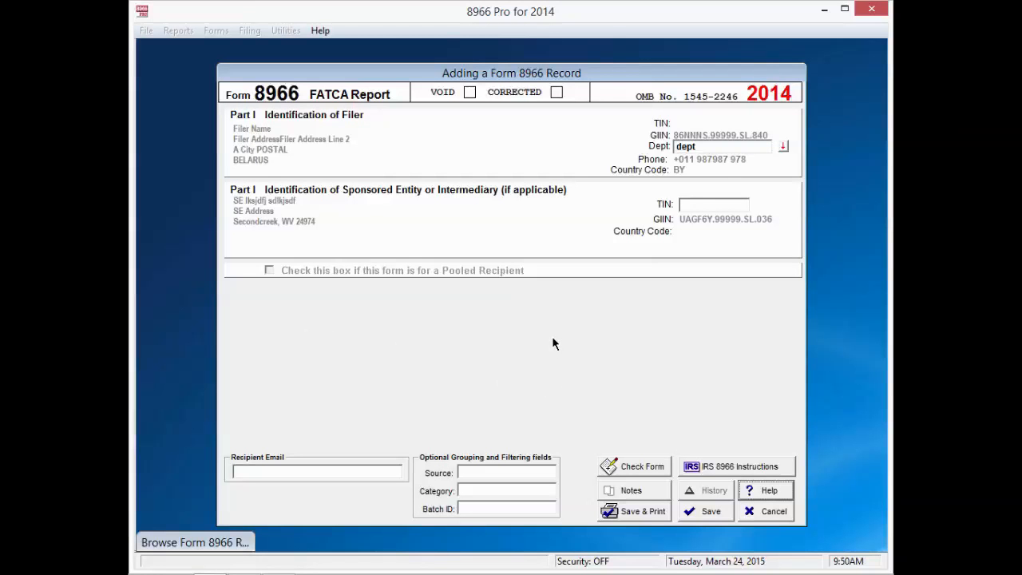
{"action": "mouse_move", "coordinate": [674, 230]}
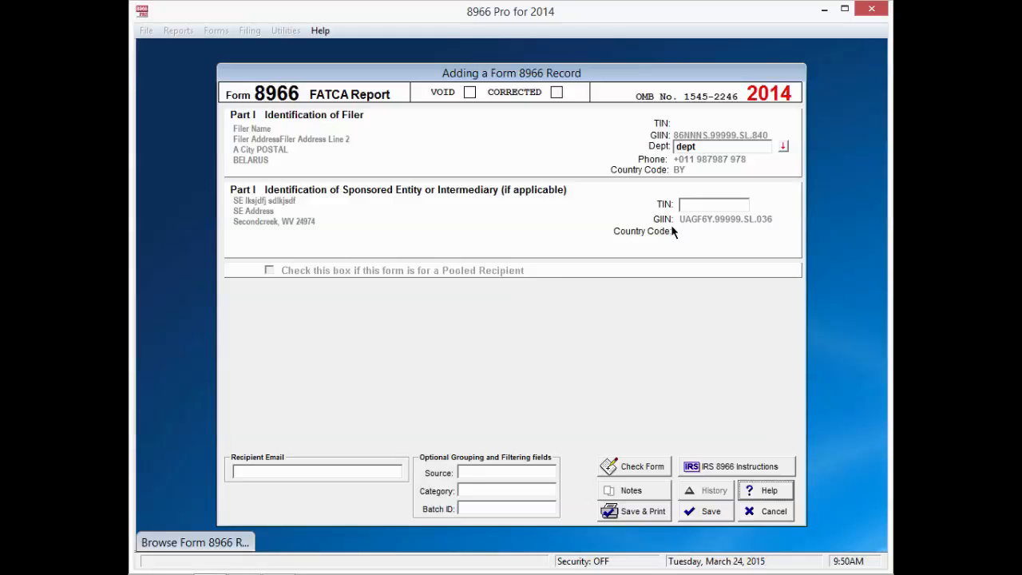
{"action": "mouse_move", "coordinate": [709, 511]}
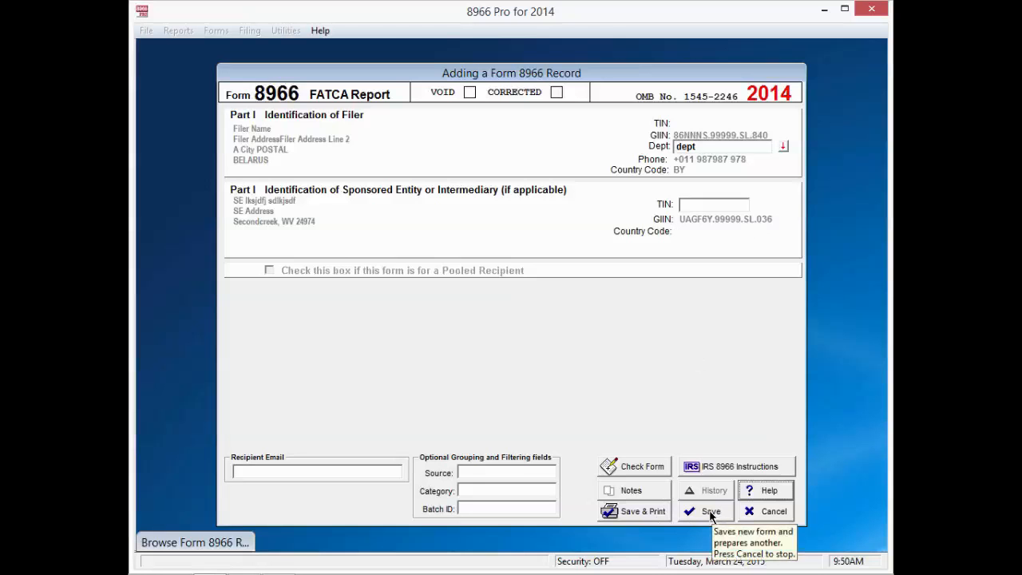
{"action": "left_click", "coordinate": [711, 511]}
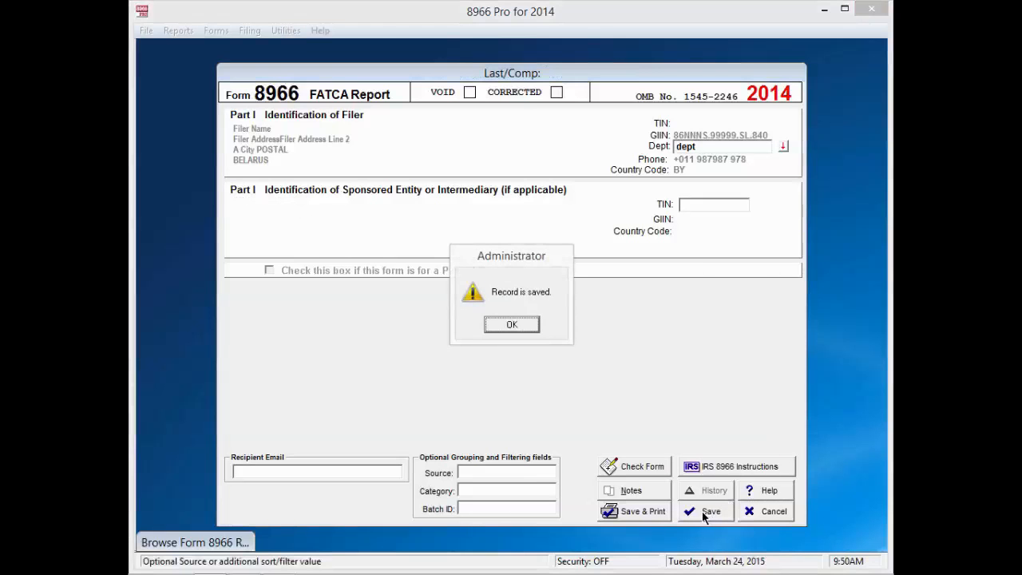
{"action": "mouse_move", "coordinate": [511, 326]}
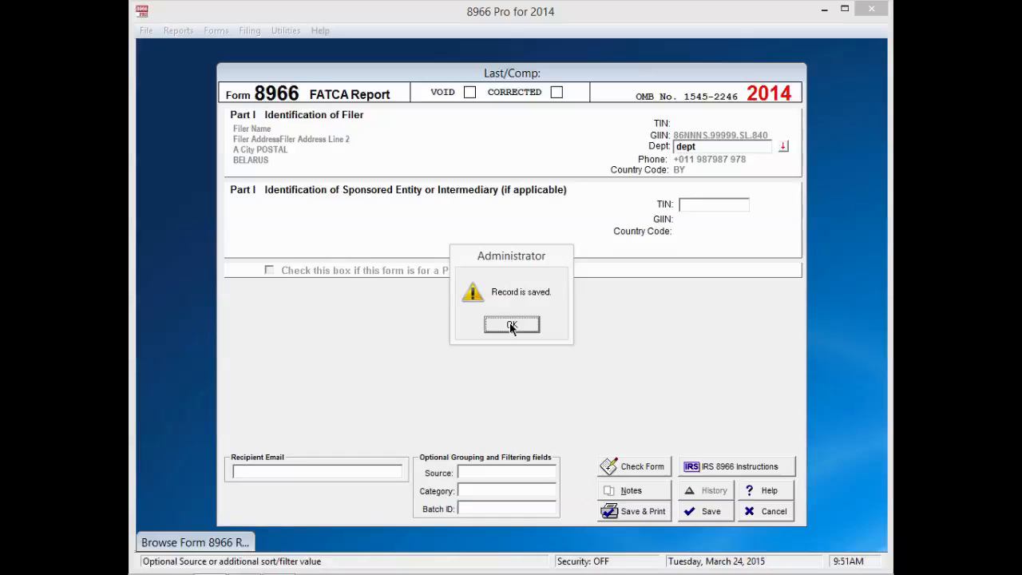
{"action": "left_click", "coordinate": [511, 326]}
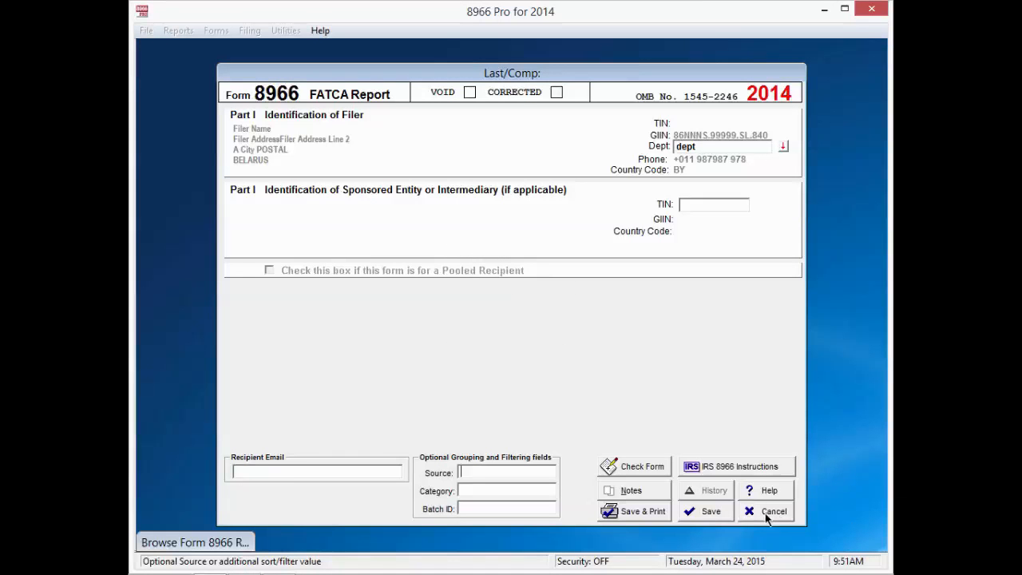
{"action": "left_click", "coordinate": [772, 511]}
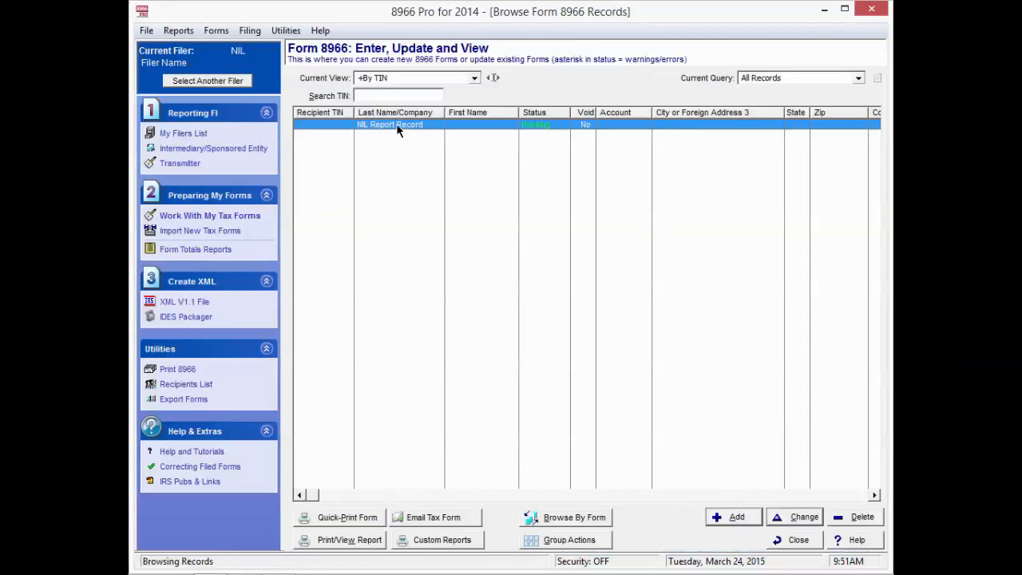
{"action": "mouse_move", "coordinate": [414, 136]}
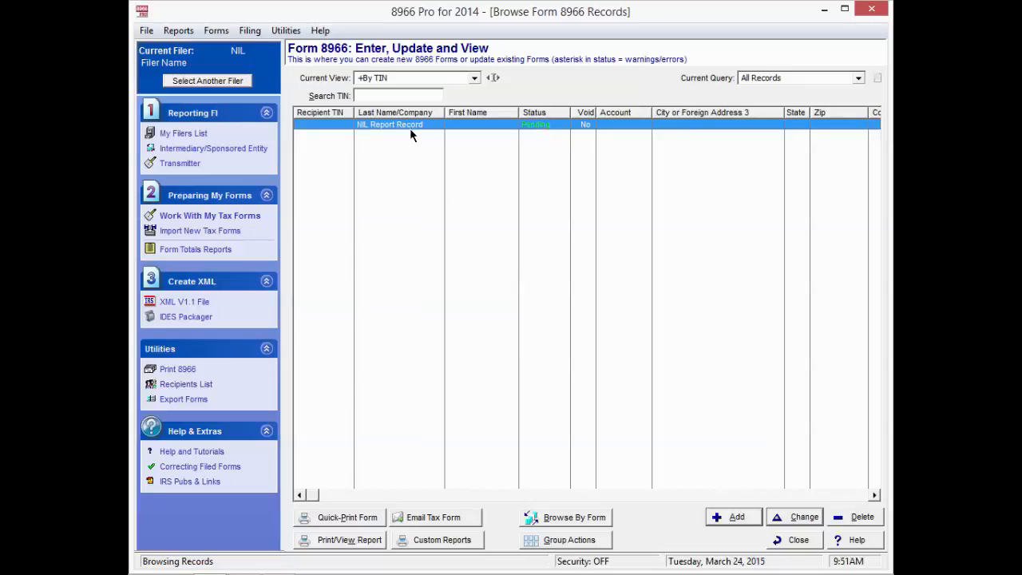
{"action": "mouse_move", "coordinate": [348, 217]}
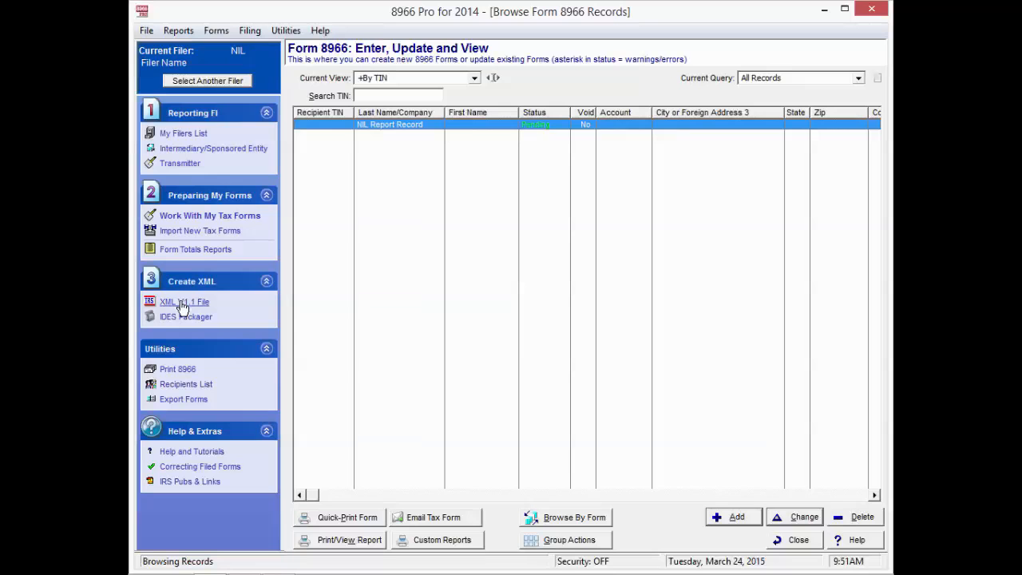
{"action": "mouse_move", "coordinate": [185, 301]}
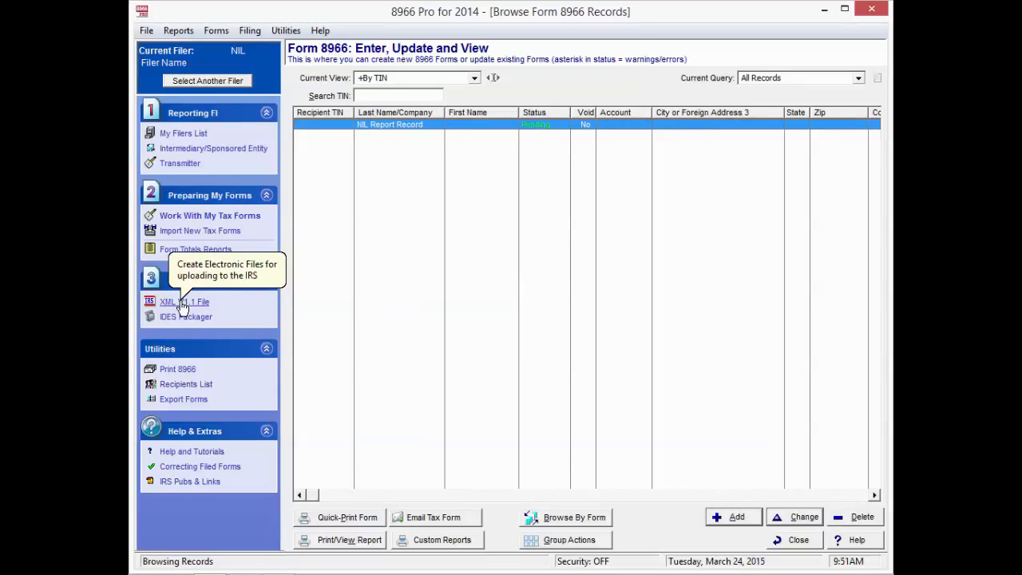
- Go to Create XML > XML V1.1 File to reach the electronic filing screen
{"action": "left_click", "coordinate": [185, 302]}
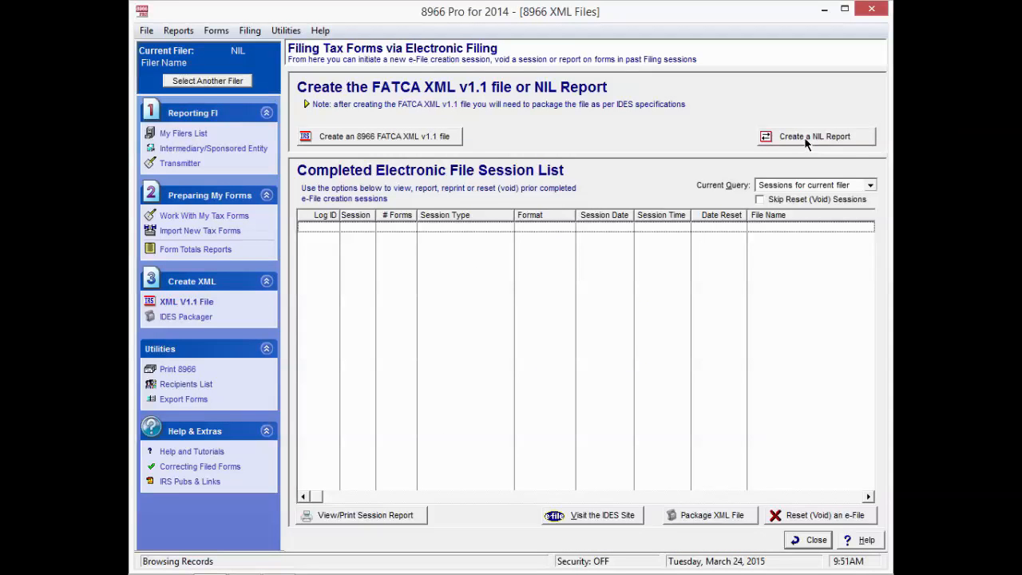
- Start the NIL Report wizard, pass the welcome and update pages, and Tag All filers
{"action": "left_click", "coordinate": [815, 135]}
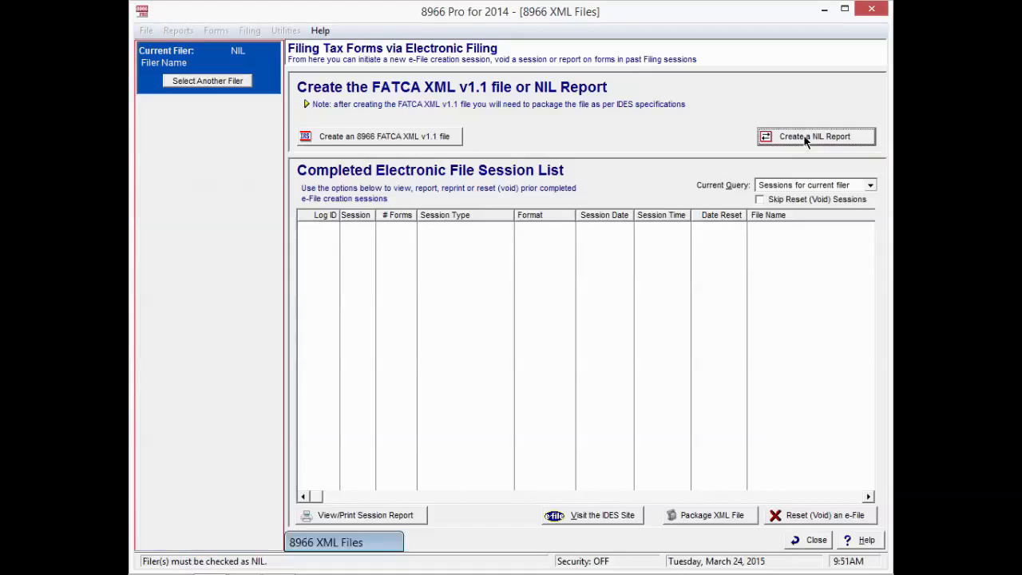
{"action": "left_click", "coordinate": [815, 136]}
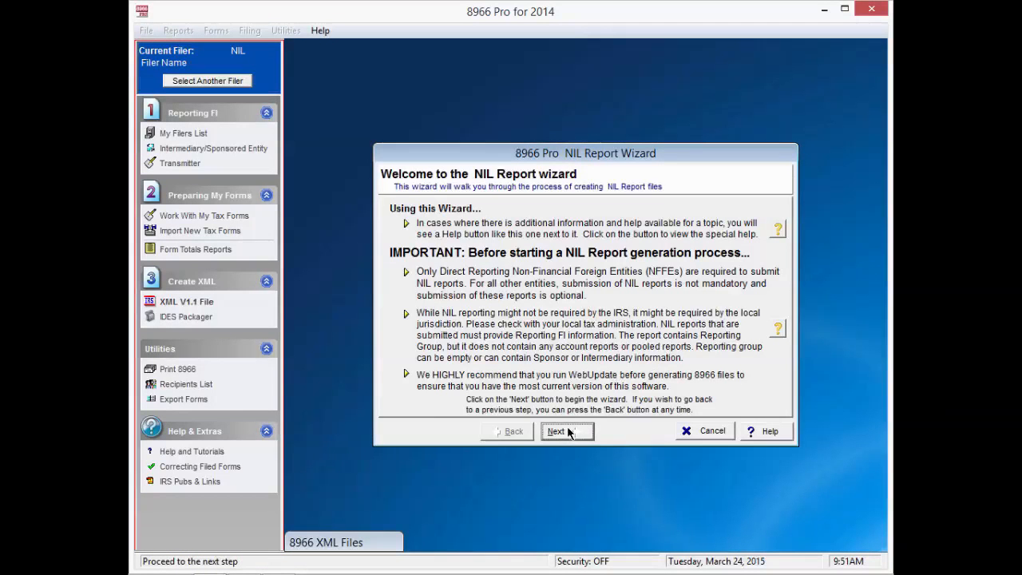
{"action": "left_click", "coordinate": [567, 431]}
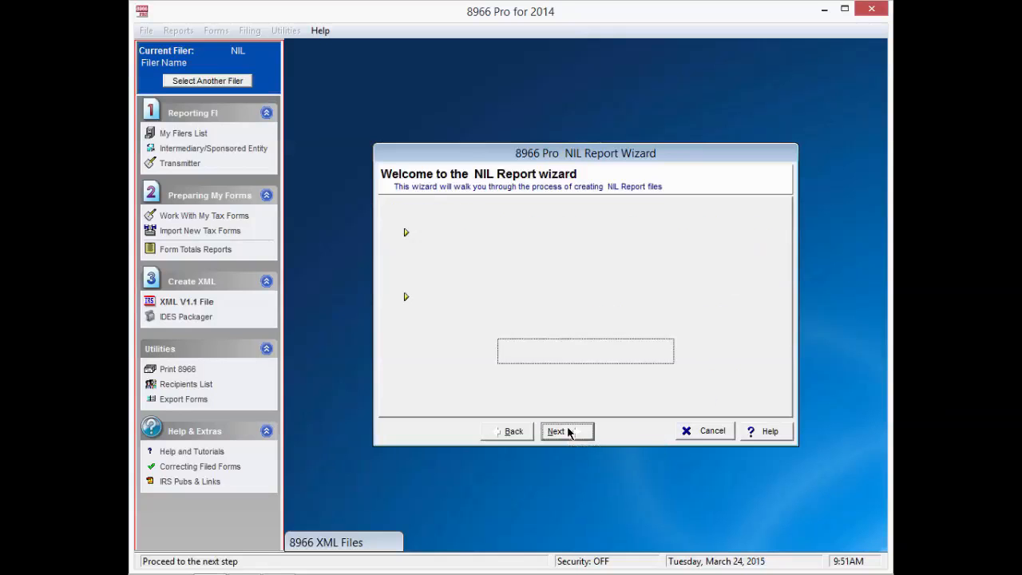
{"action": "left_click", "coordinate": [567, 431]}
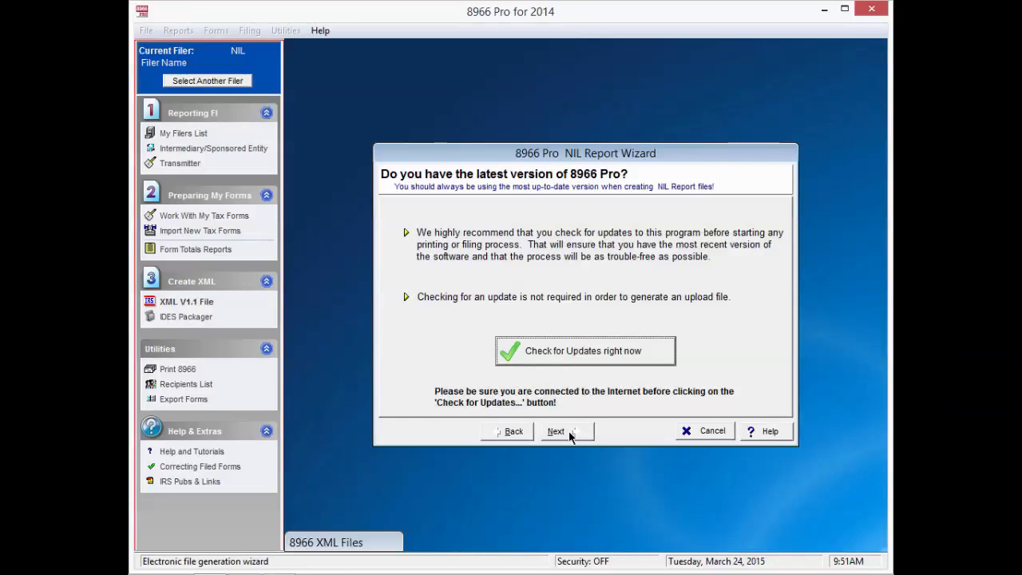
{"action": "left_click", "coordinate": [556, 431]}
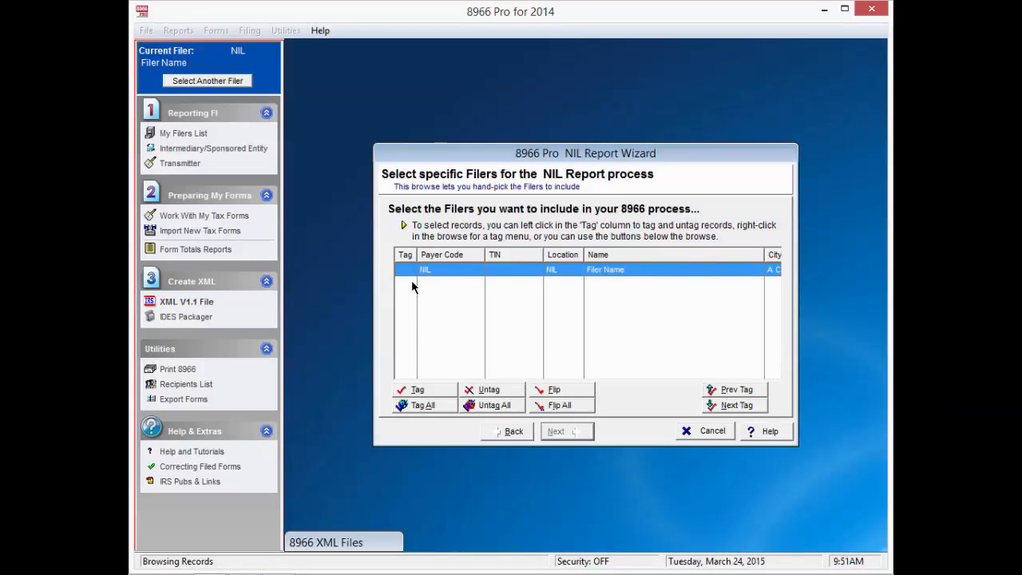
{"action": "mouse_move", "coordinate": [407, 424]}
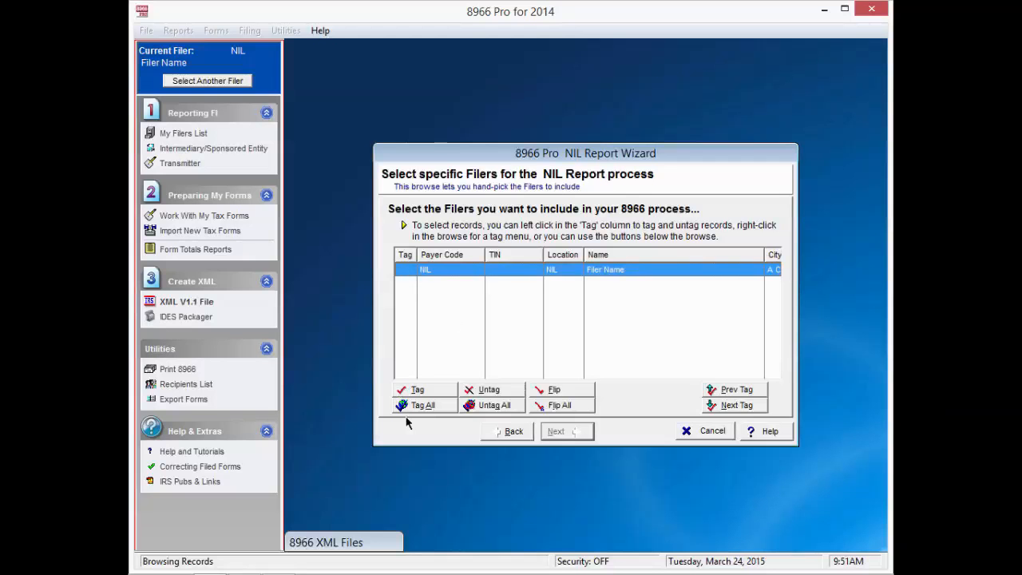
{"action": "mouse_move", "coordinate": [421, 405]}
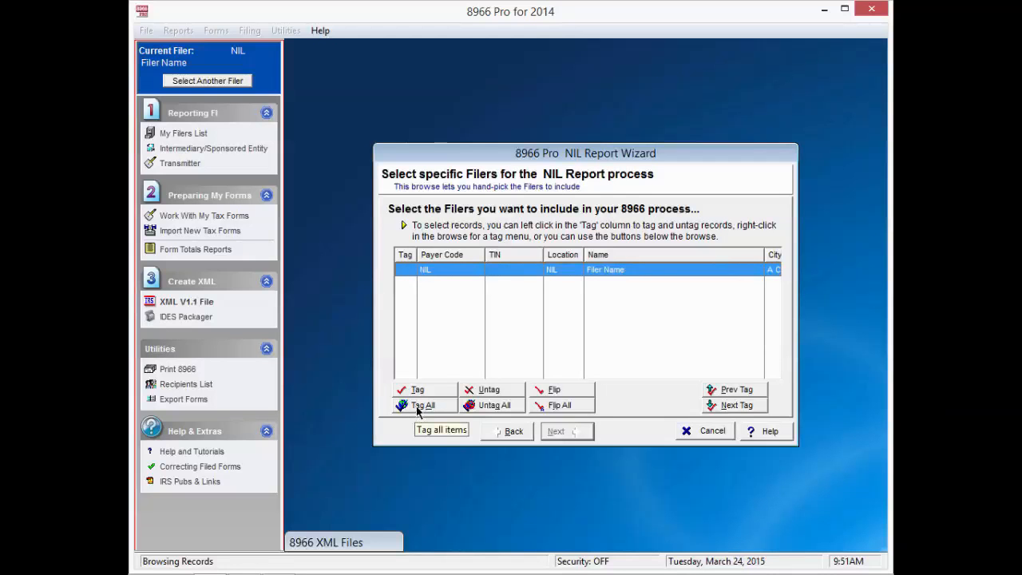
{"action": "left_click", "coordinate": [417, 389]}
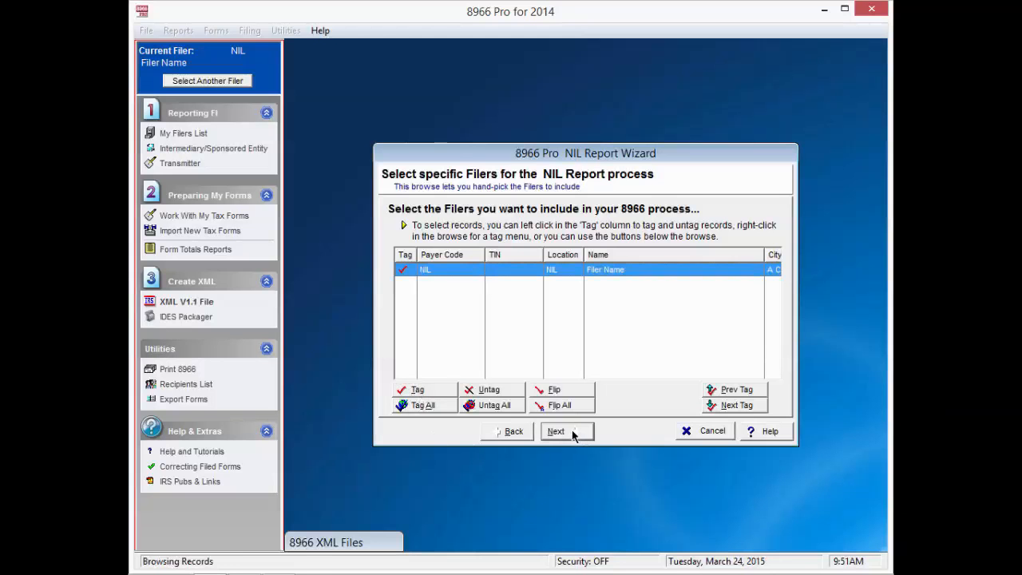
- Mark the filing as Original 8966 Forms and keep the default MagFiles folder and contact details
{"action": "left_click", "coordinate": [555, 431]}
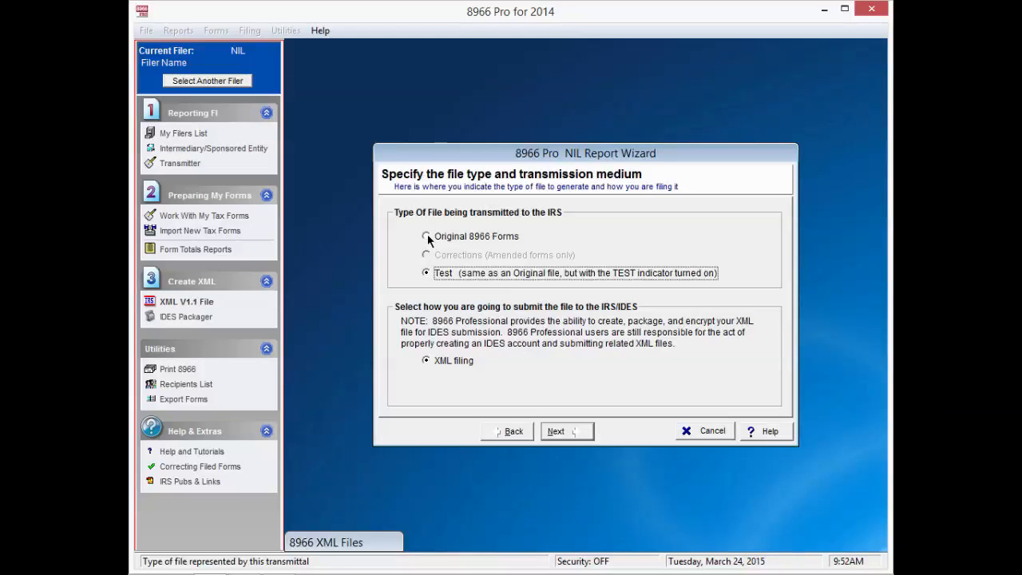
{"action": "left_click", "coordinate": [427, 236]}
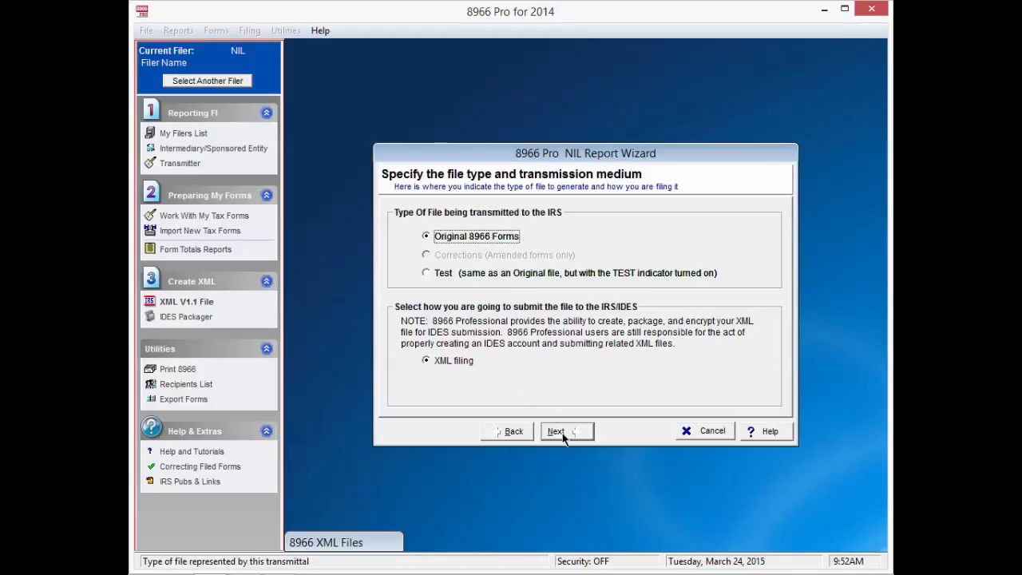
{"action": "left_click", "coordinate": [556, 431]}
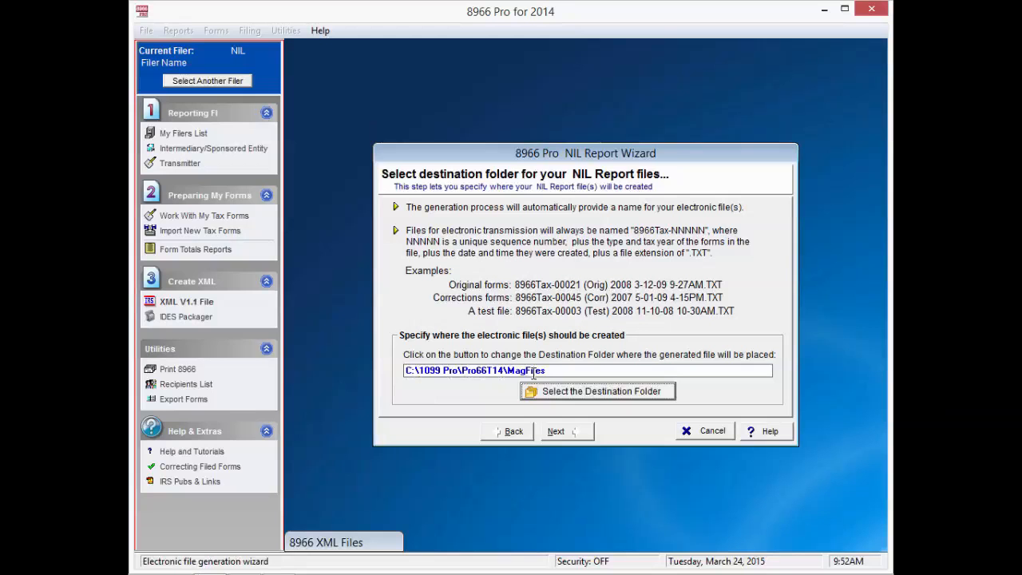
{"action": "mouse_move", "coordinate": [598, 390]}
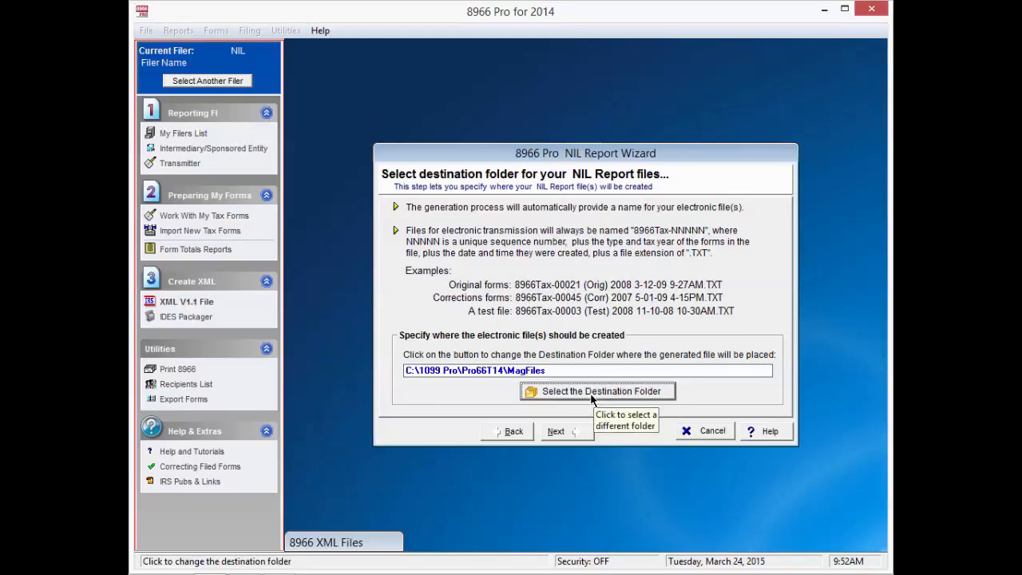
{"action": "mouse_move", "coordinate": [570, 440]}
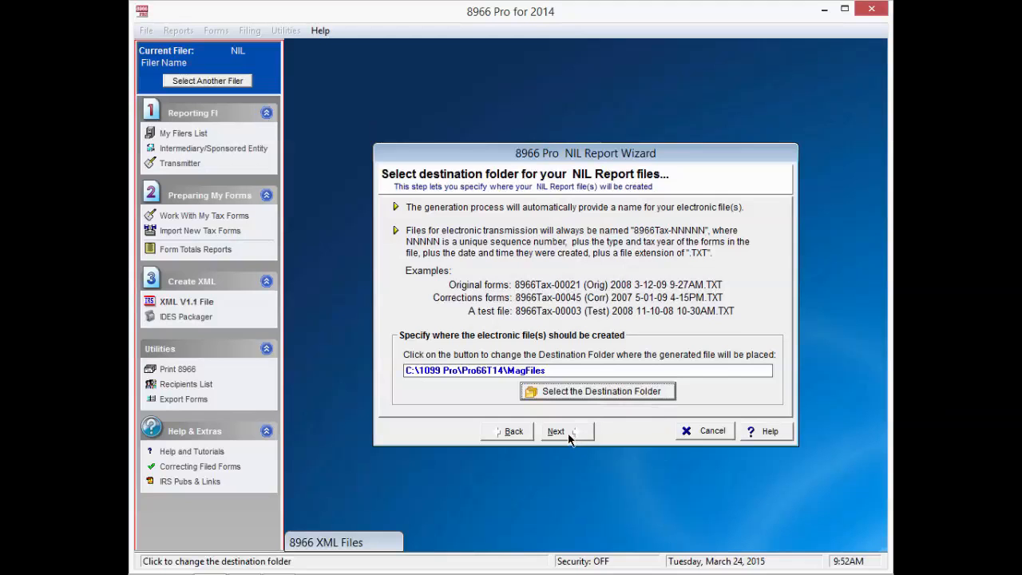
{"action": "left_click", "coordinate": [556, 431]}
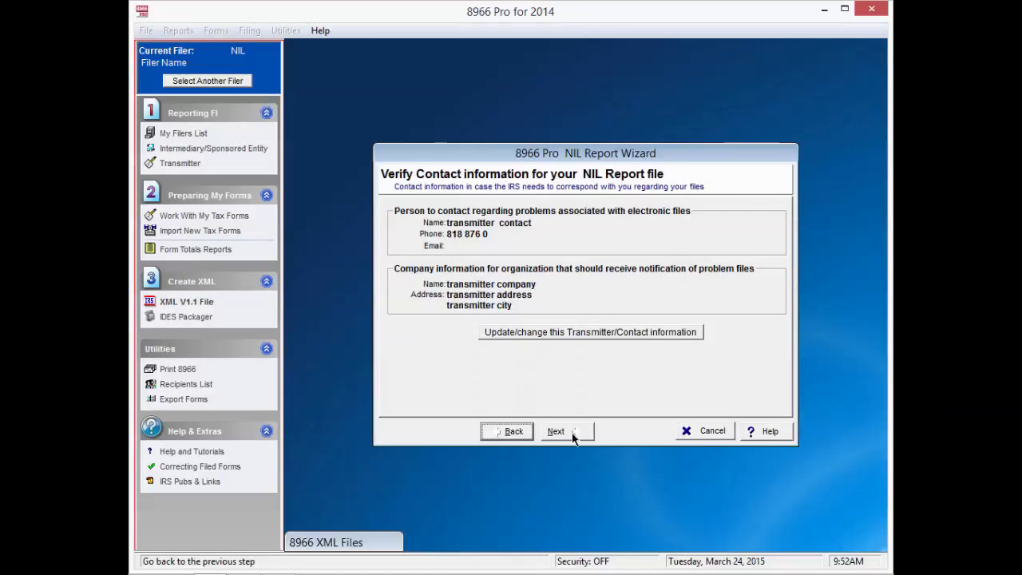
{"action": "mouse_move", "coordinate": [571, 434]}
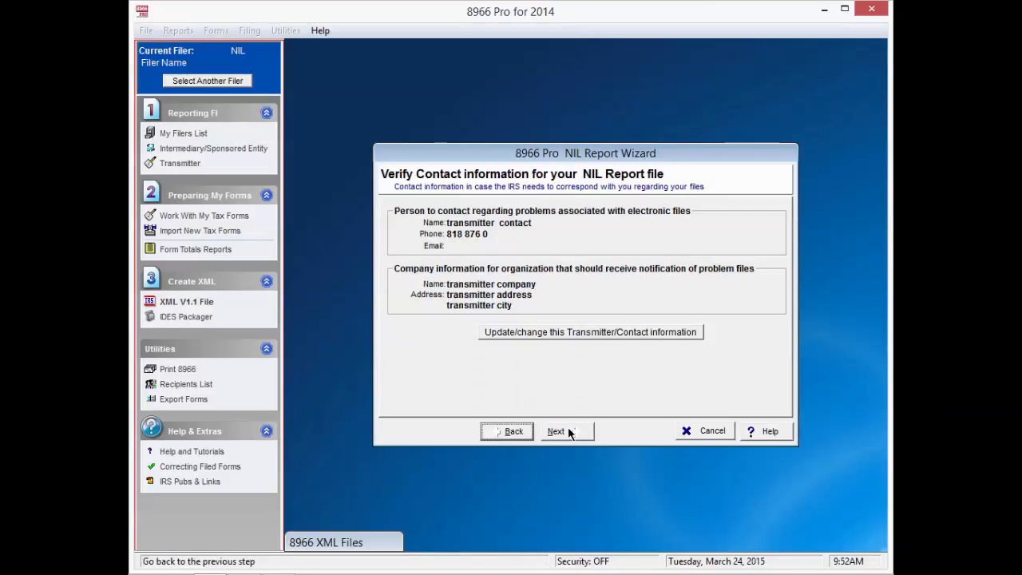
{"action": "left_click", "coordinate": [555, 432]}
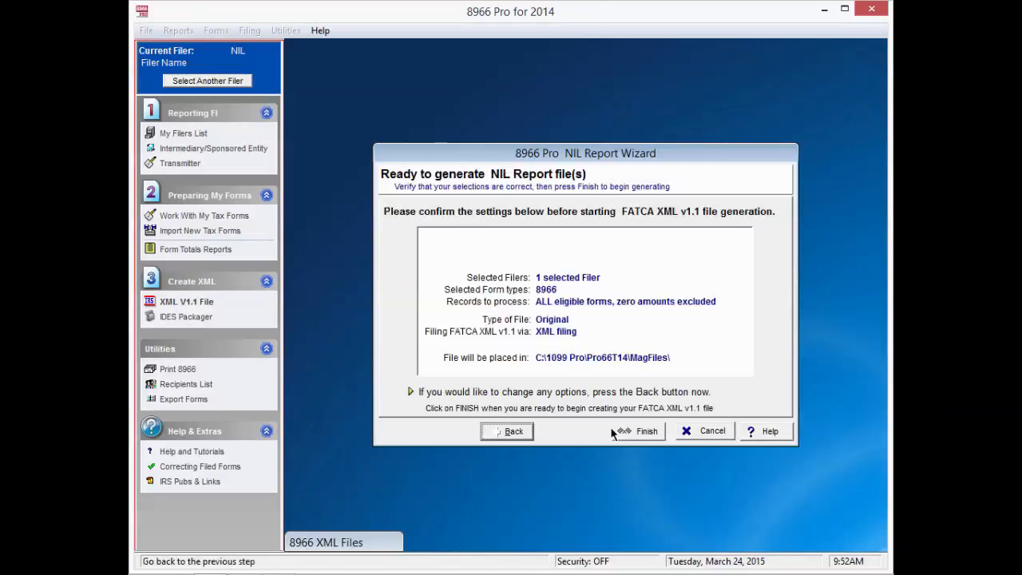
- Finish the wizard to generate the NIL Report file and acknowledge the completed progress
{"action": "left_click", "coordinate": [645, 431]}
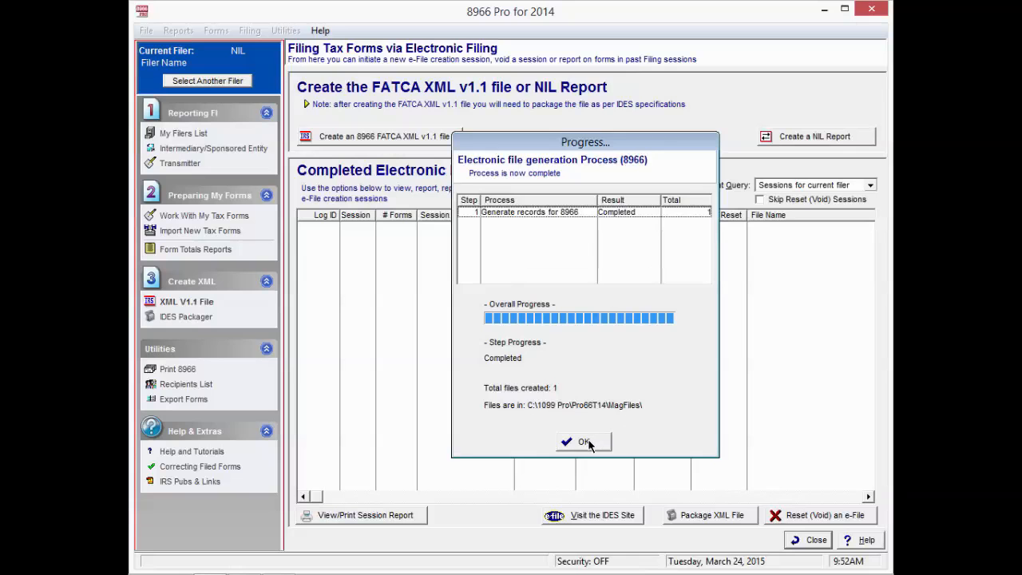
{"action": "left_click", "coordinate": [584, 441]}
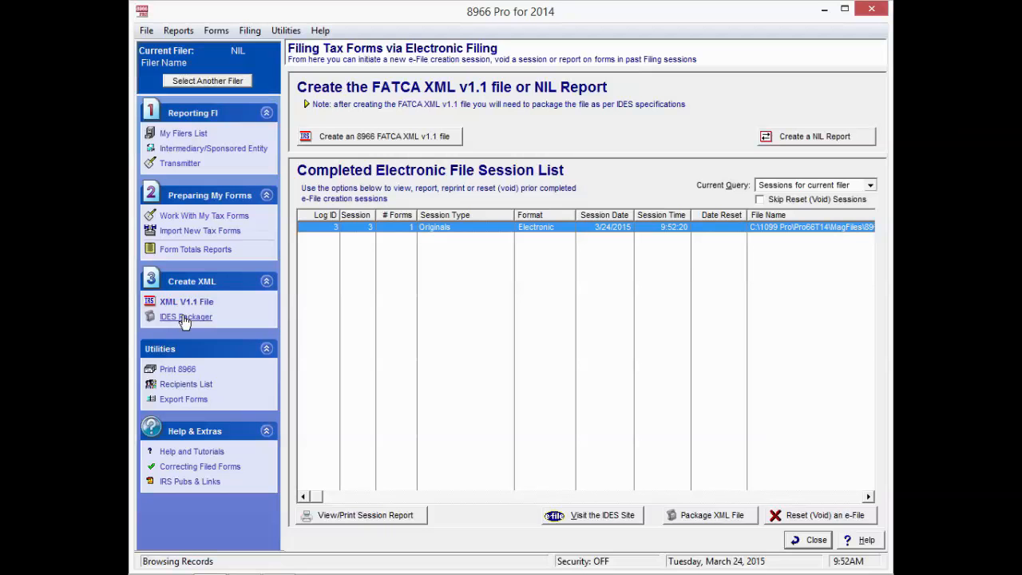
{"action": "mouse_move", "coordinate": [188, 319]}
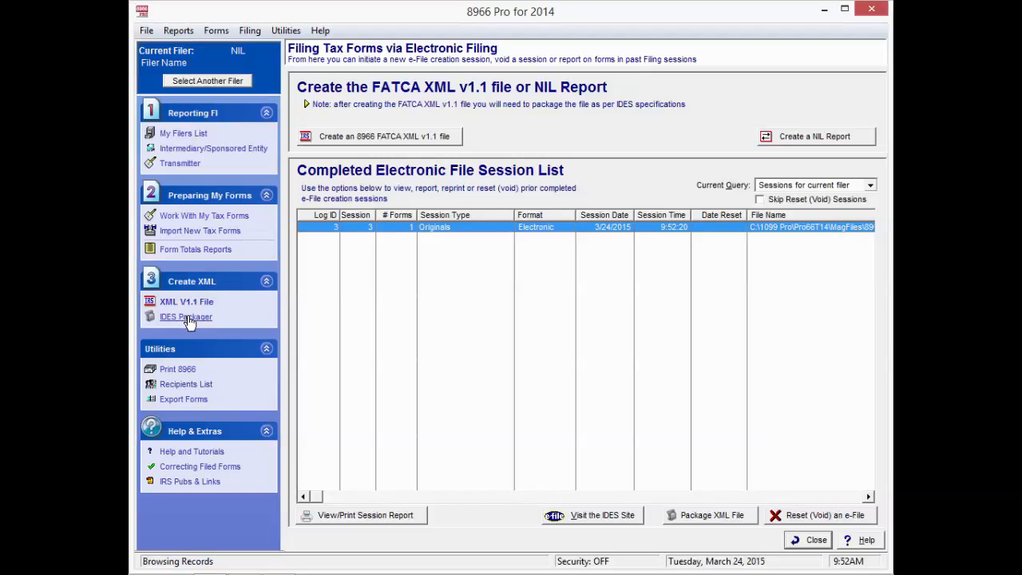